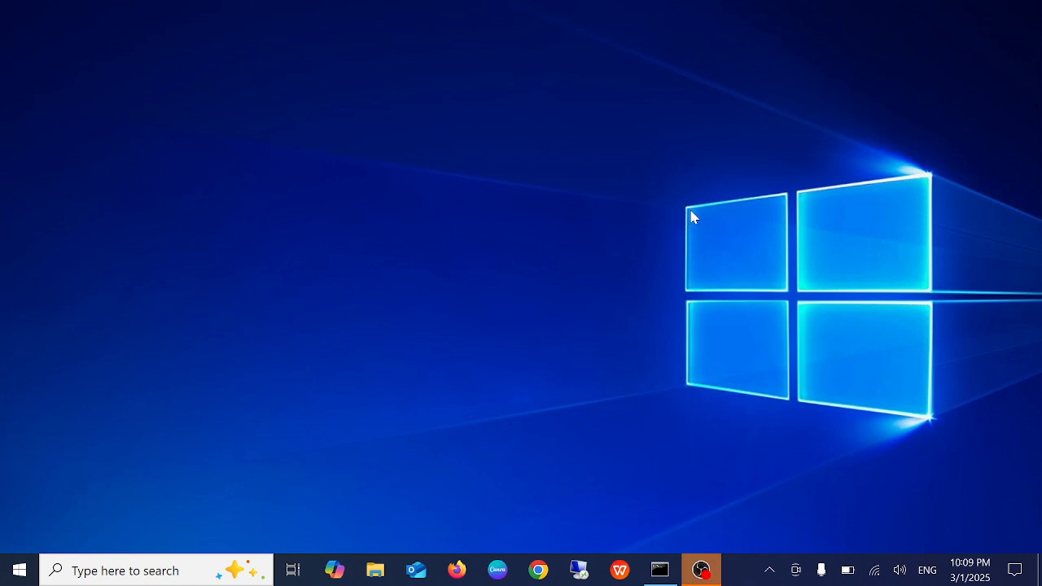
pyautogui.moveTo(665, 257)
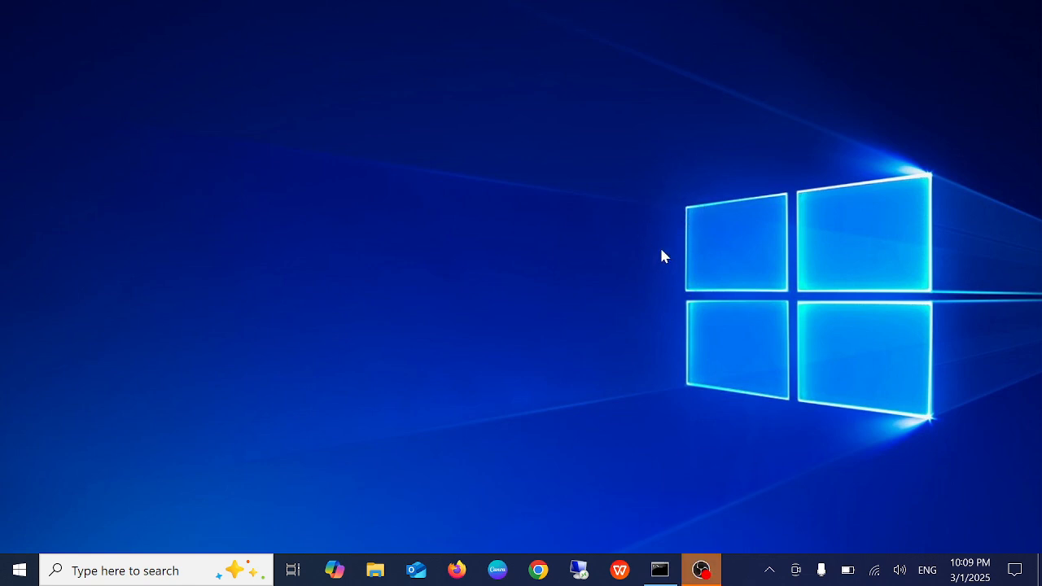
pyautogui.moveTo(387, 305)
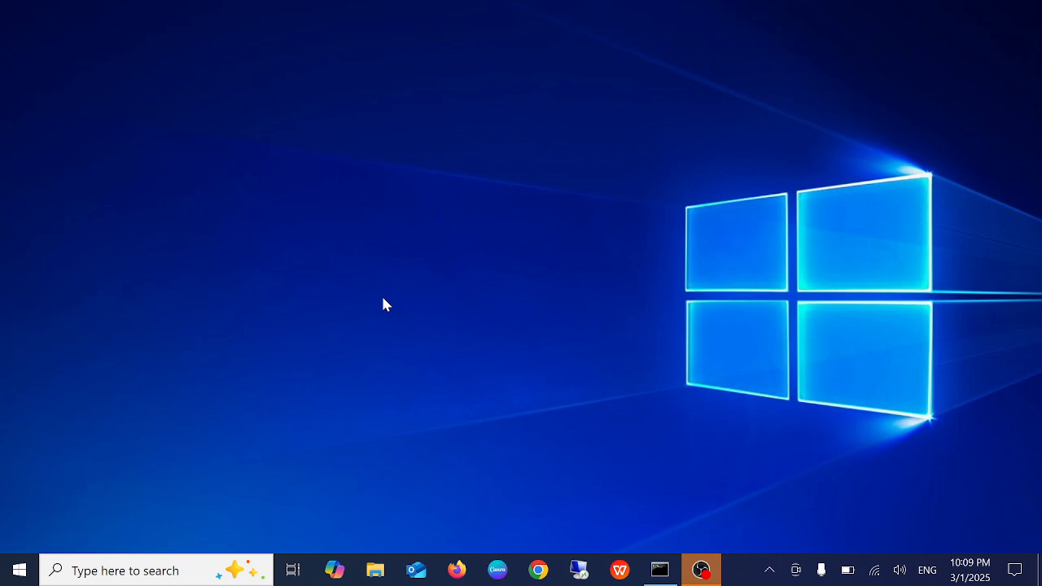
pyautogui.moveTo(407, 316)
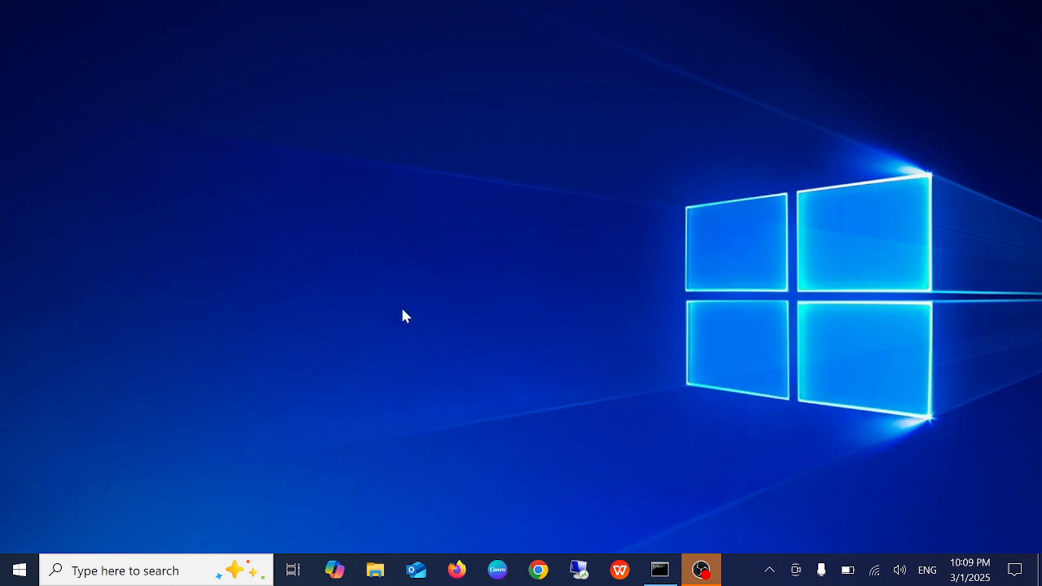
pyautogui.moveTo(414, 316)
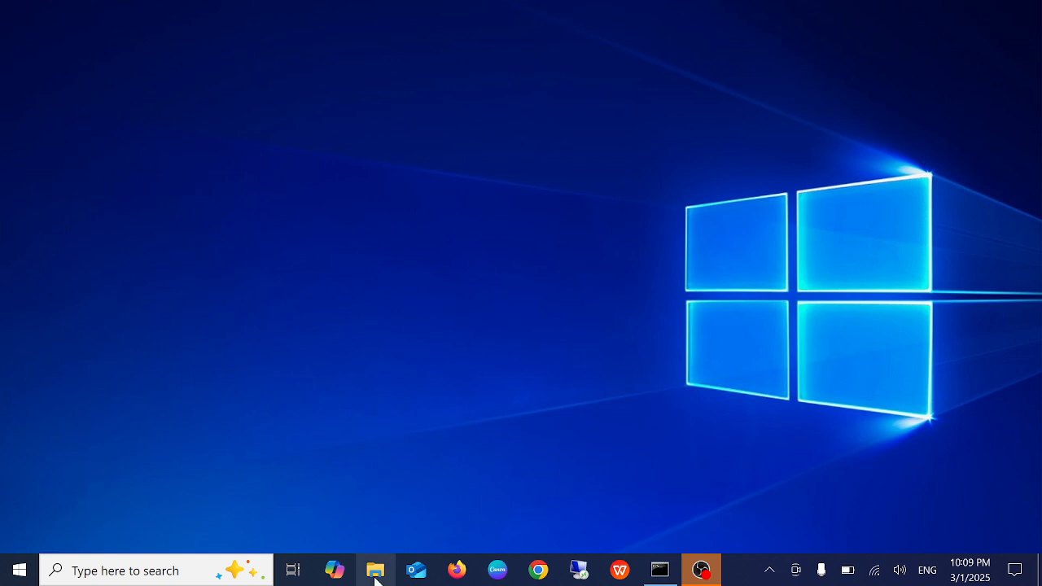
# Show This PC's drives in File Explorer and search for cmd to launch Command Prompt.
pyautogui.click(375, 570)
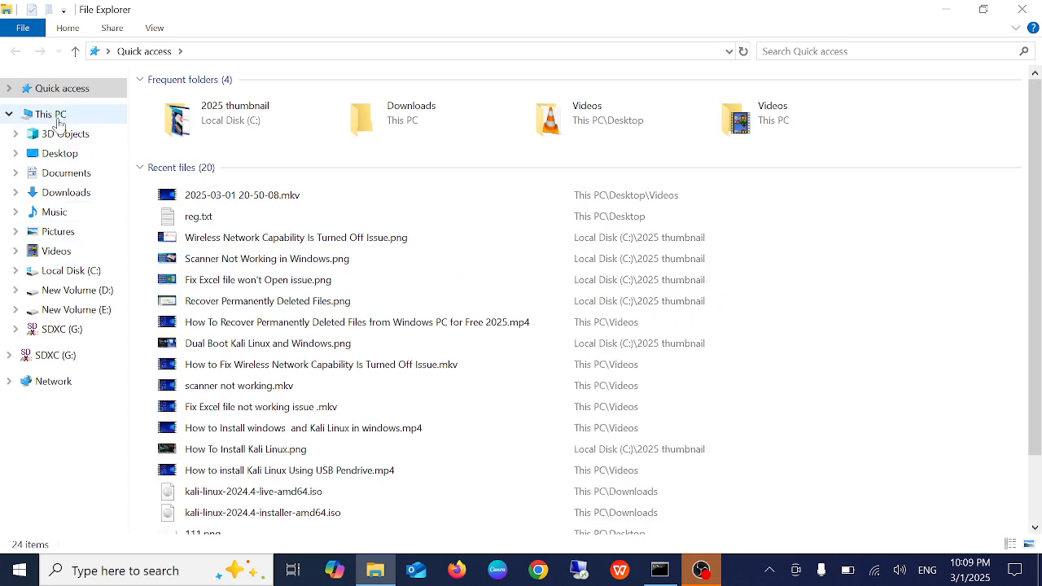
pyautogui.click(50, 114)
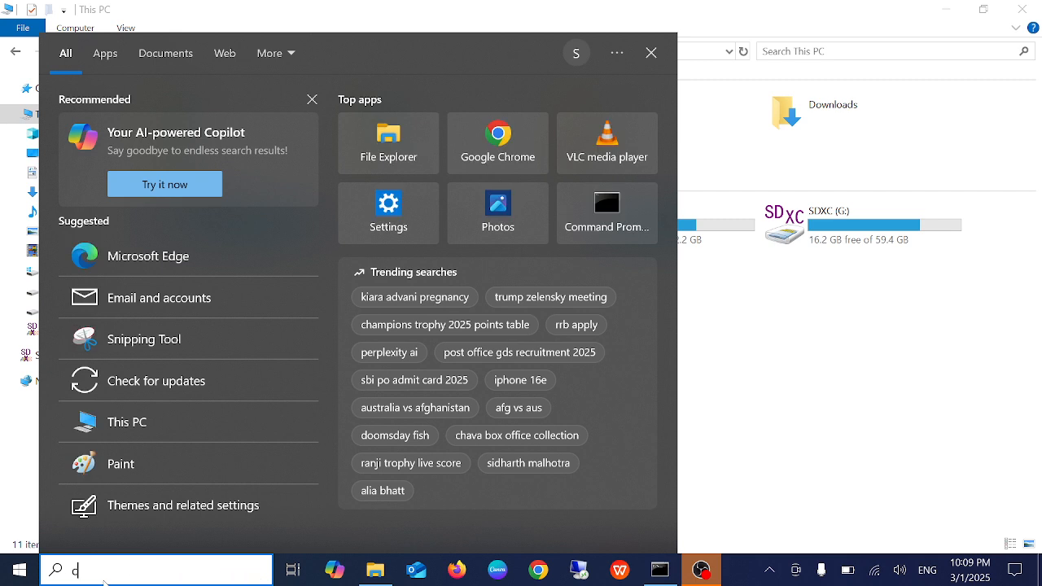
pyautogui.write('cmd')
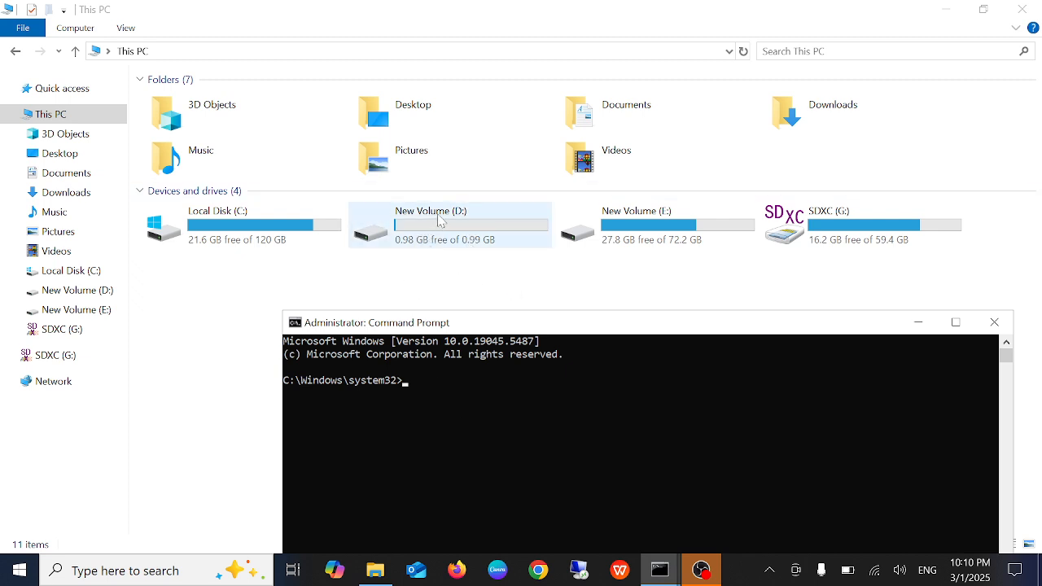
pyautogui.moveTo(658, 225)
pyautogui.write('chk')
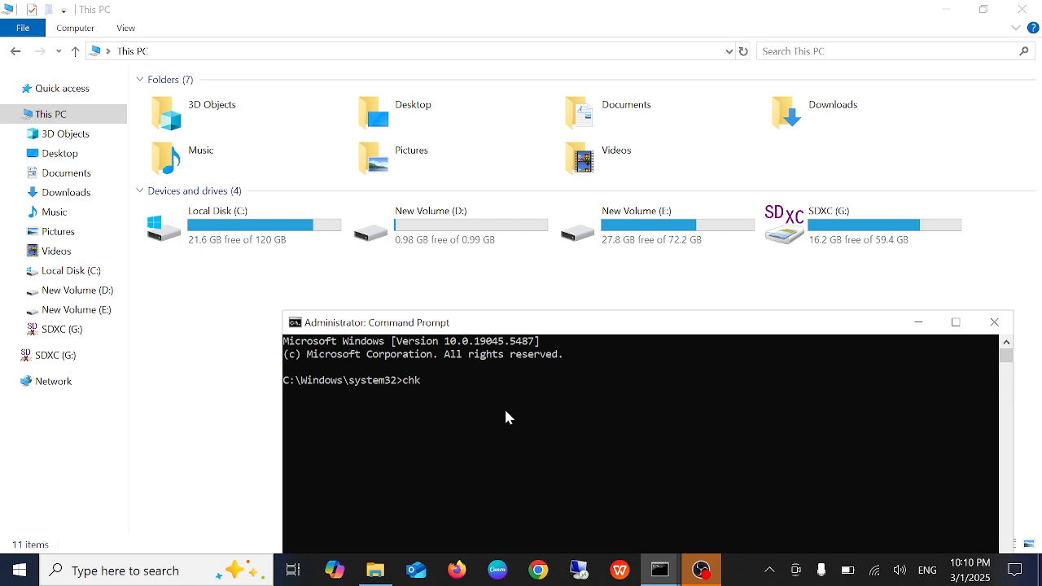
# Compose chkdsk D: /f /r /x in the administrator Command Prompt.
pyautogui.write('dsk')
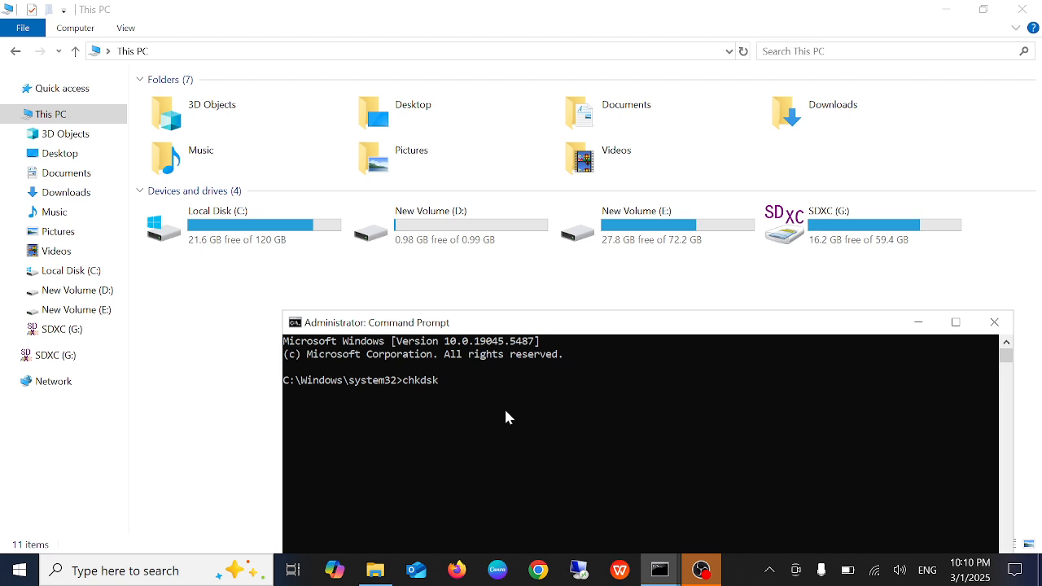
pyautogui.click(472, 225)
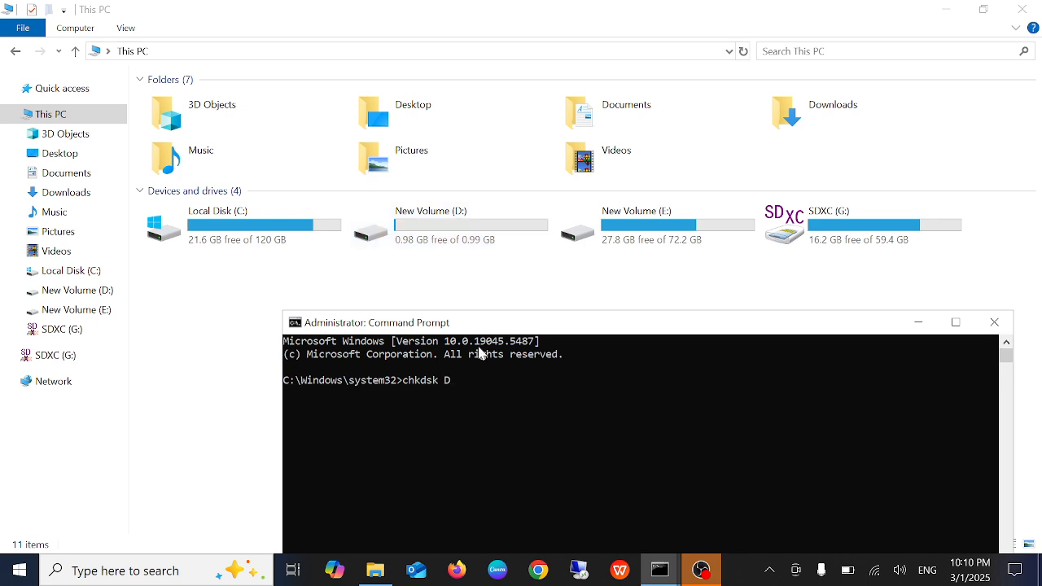
pyautogui.write(': /f')
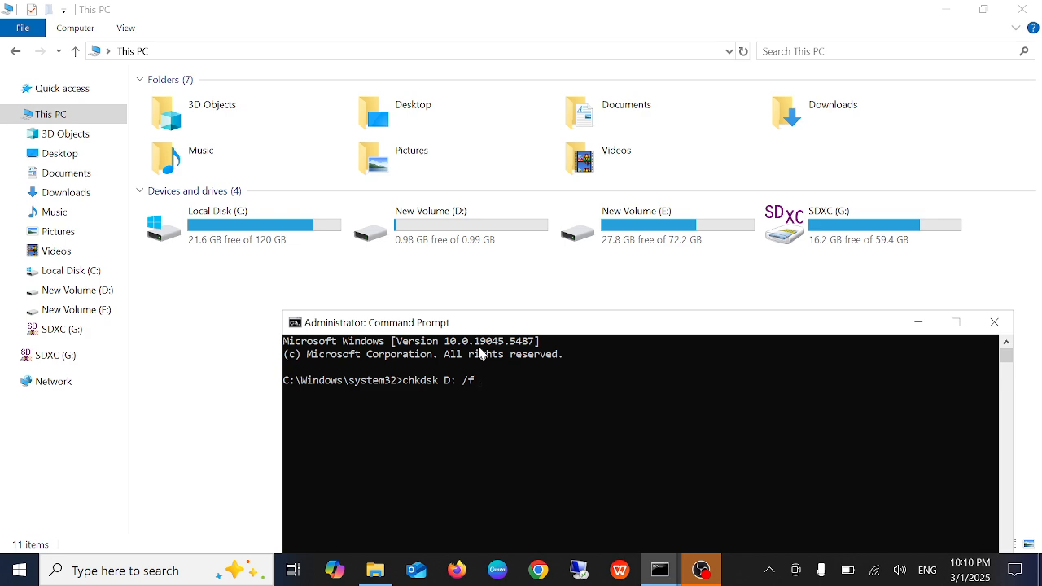
pyautogui.write('/r')
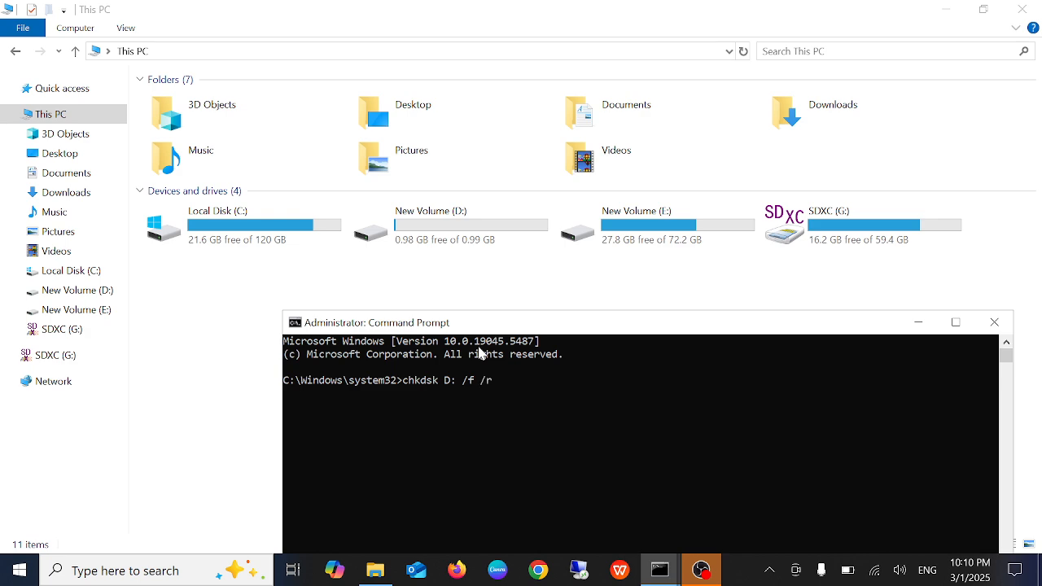
pyautogui.write('/')
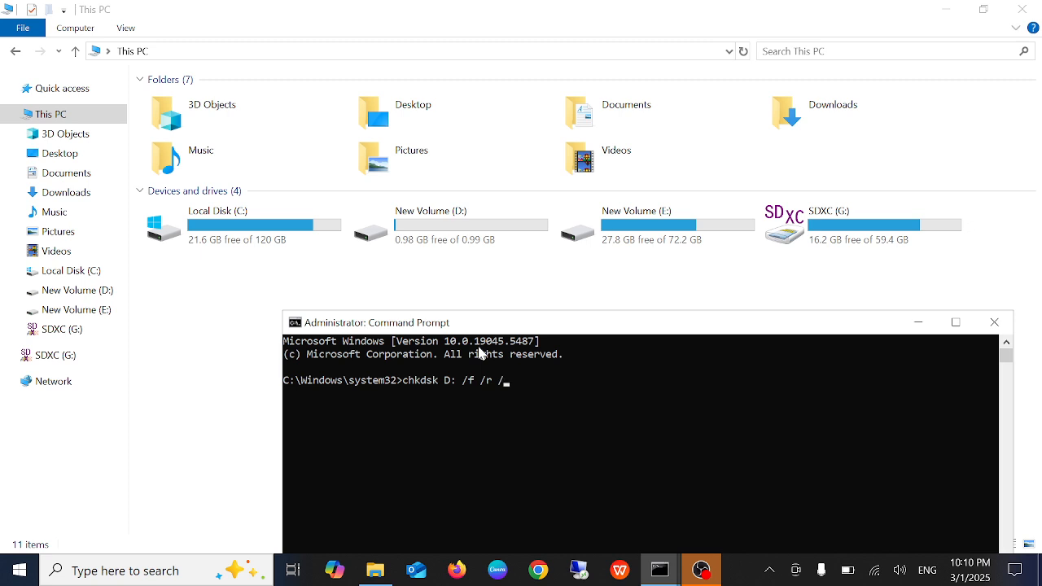
pyautogui.write('x')
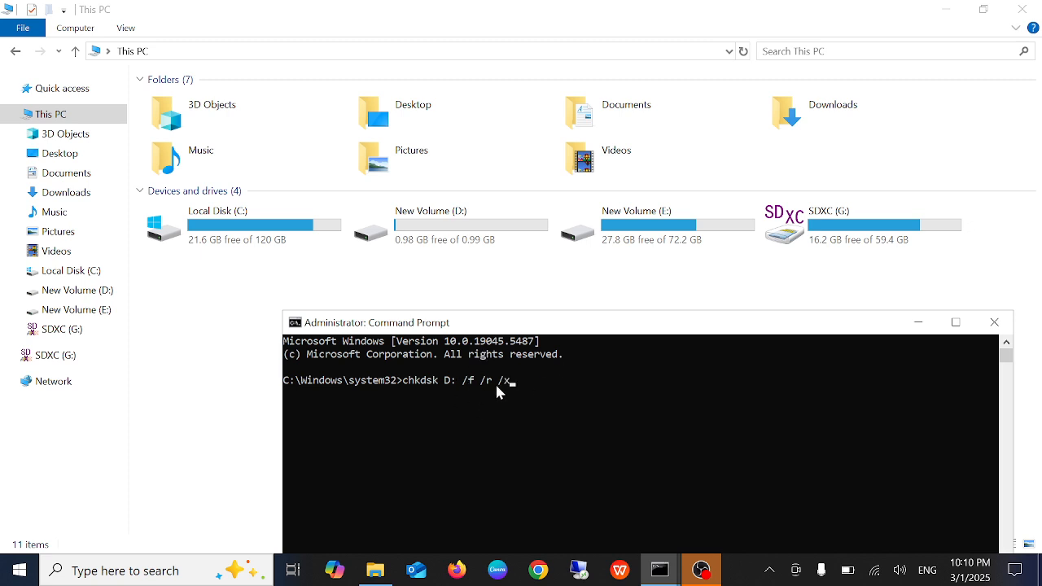
pyautogui.moveTo(489, 399)
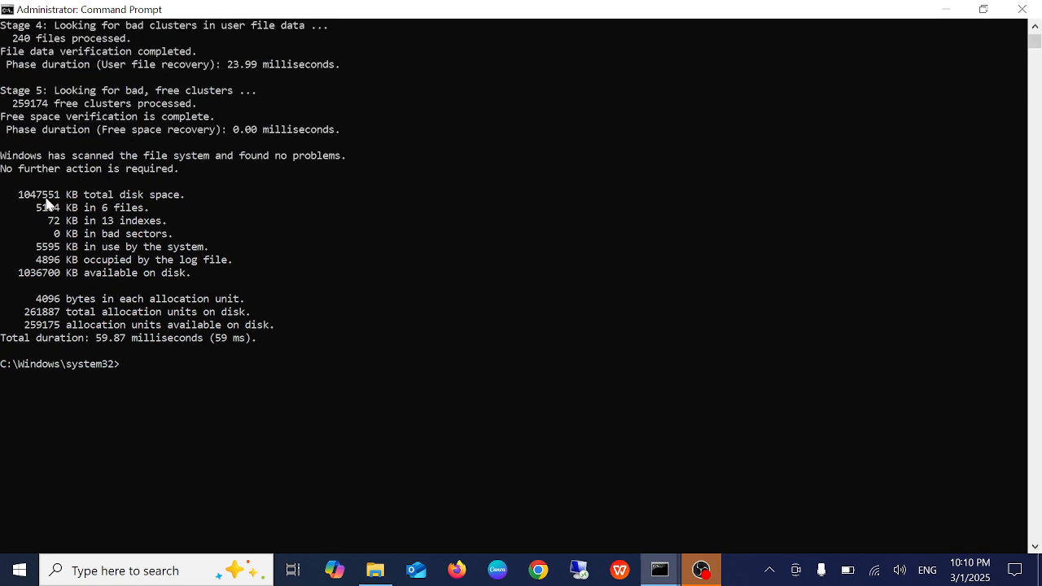
# Highlight the '0 KB in bad sectors' line of the finished drive D: check.
pyautogui.moveTo(17, 195); pyautogui.dragTo(171, 235)
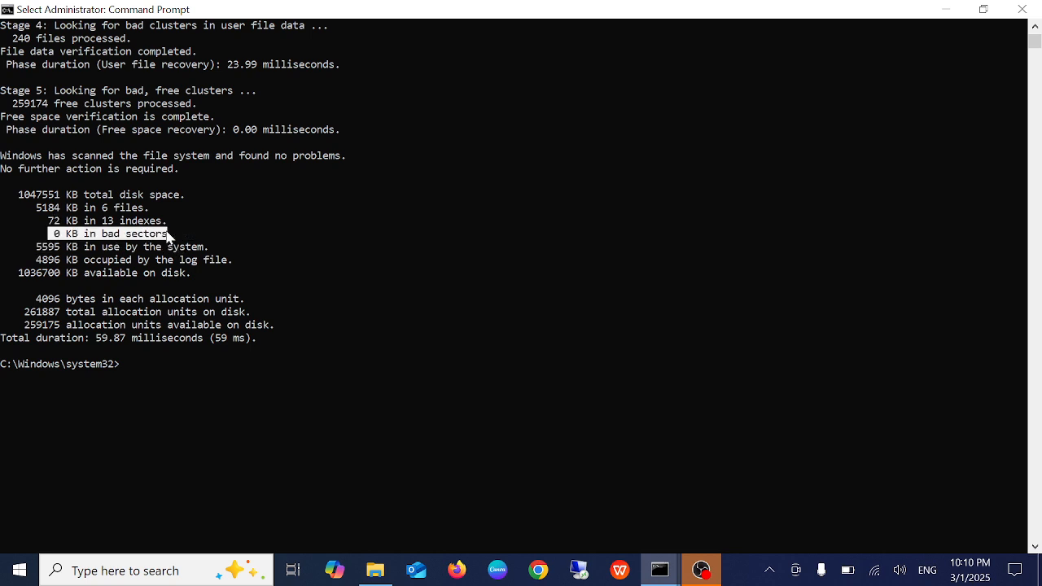
pyautogui.moveTo(169, 237)
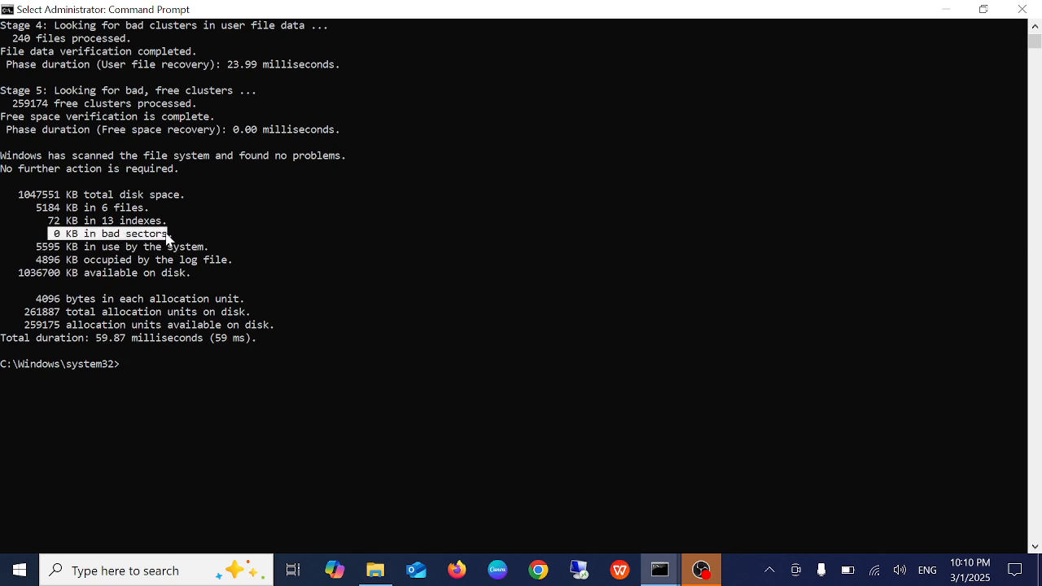
pyautogui.moveTo(660, 570)
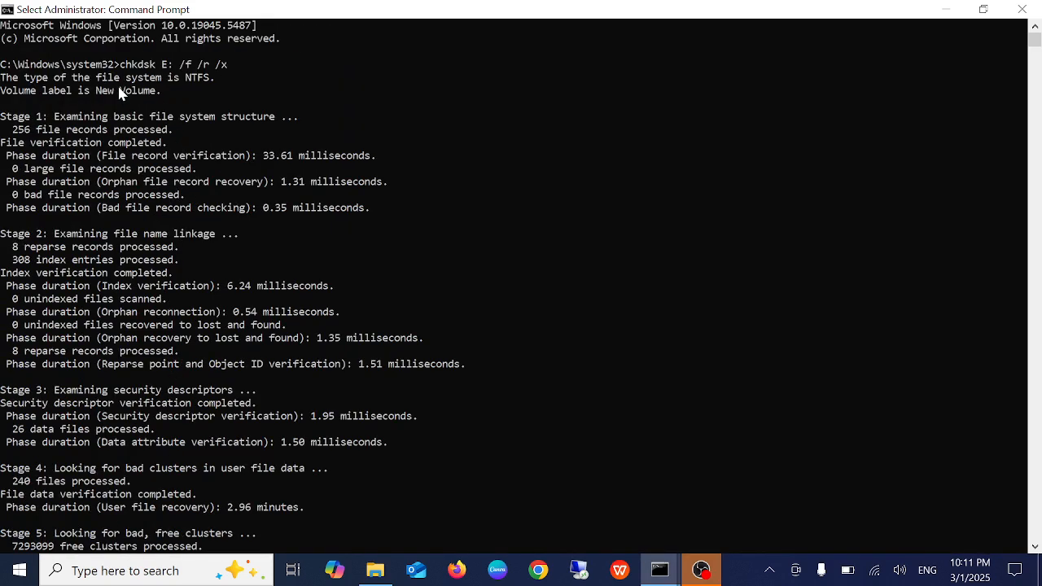
pyautogui.moveTo(166, 244)
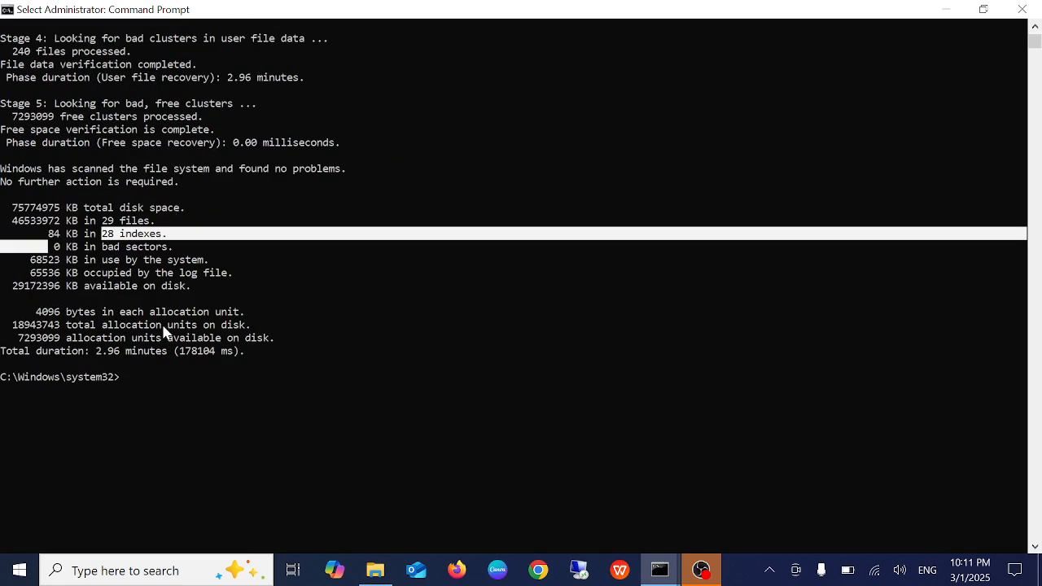
# Review the drive E: chkdsk results and clear the highlighted text.
pyautogui.scroll(-3)
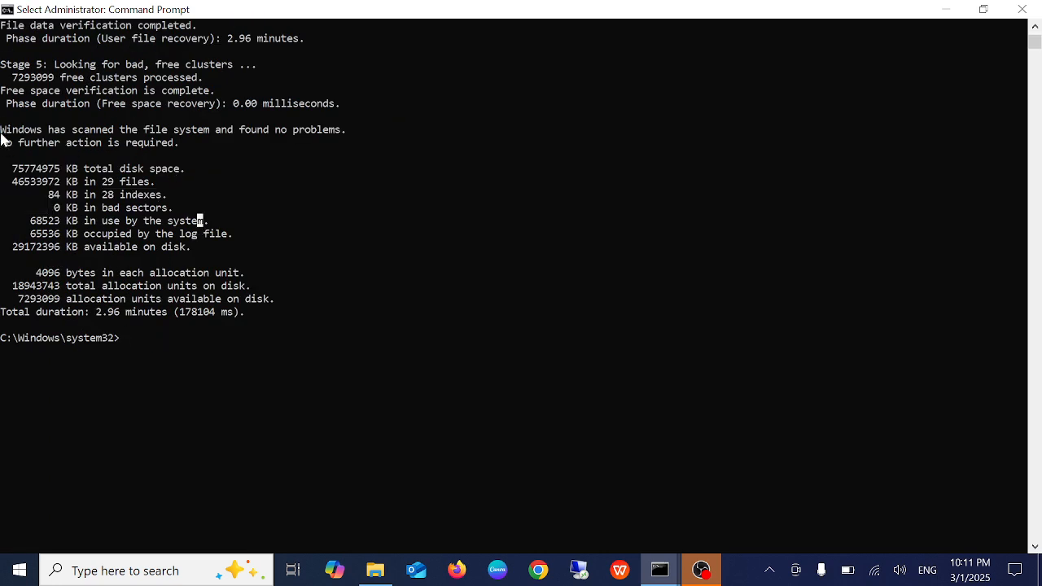
pyautogui.moveTo(0, 130); pyautogui.dragTo(342, 130)
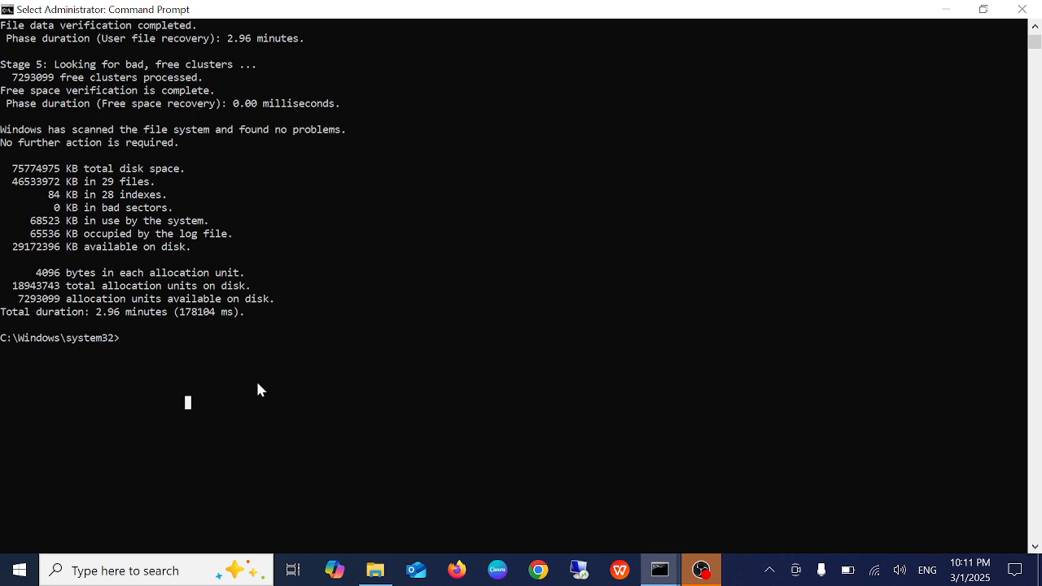
# Start sfc /scannow and minimize Command Prompt while verification runs.
pyautogui.write('sfc /')
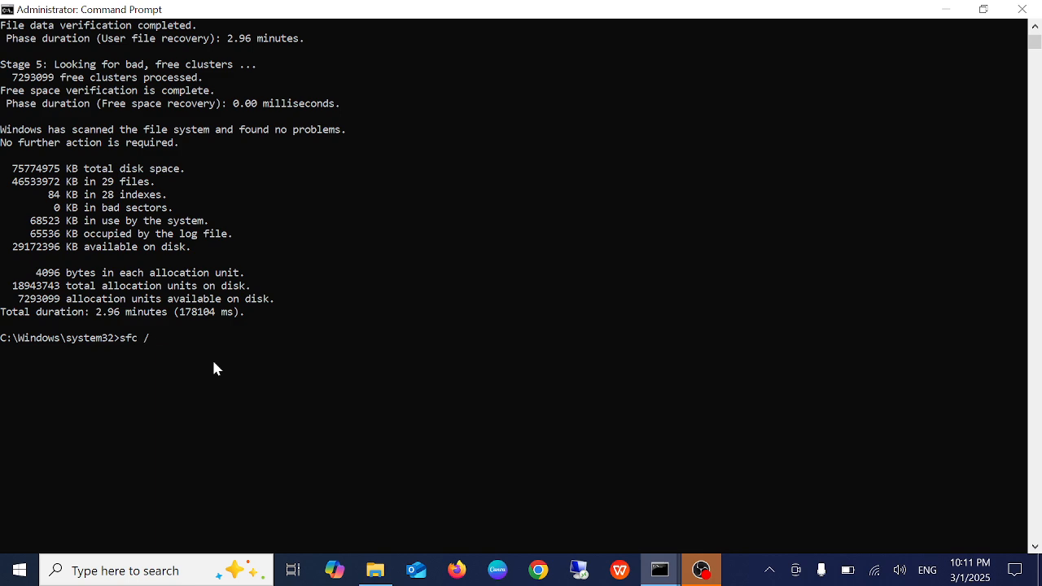
pyautogui.write('scannow')
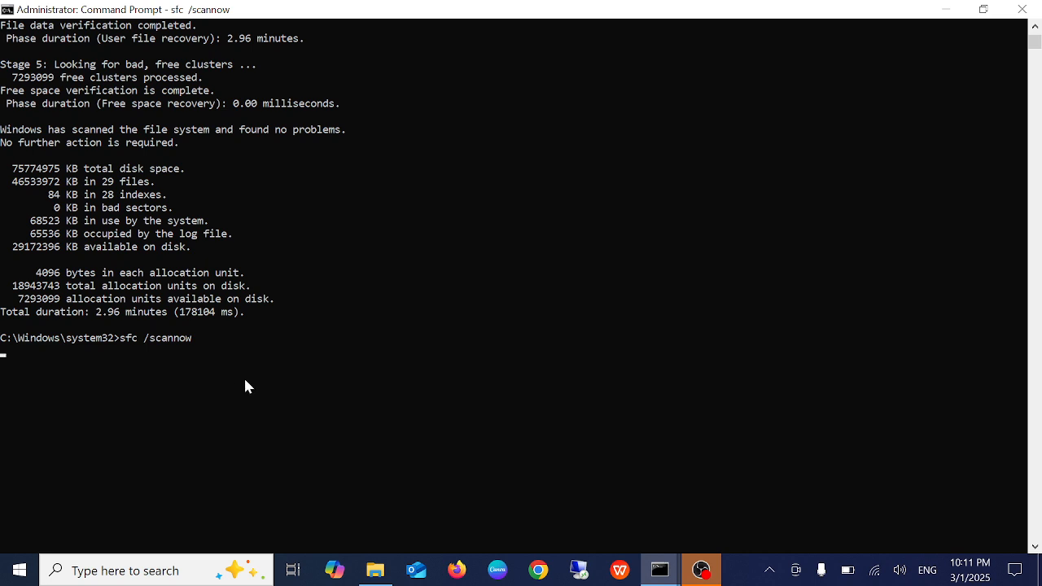
pyautogui.press('enter')
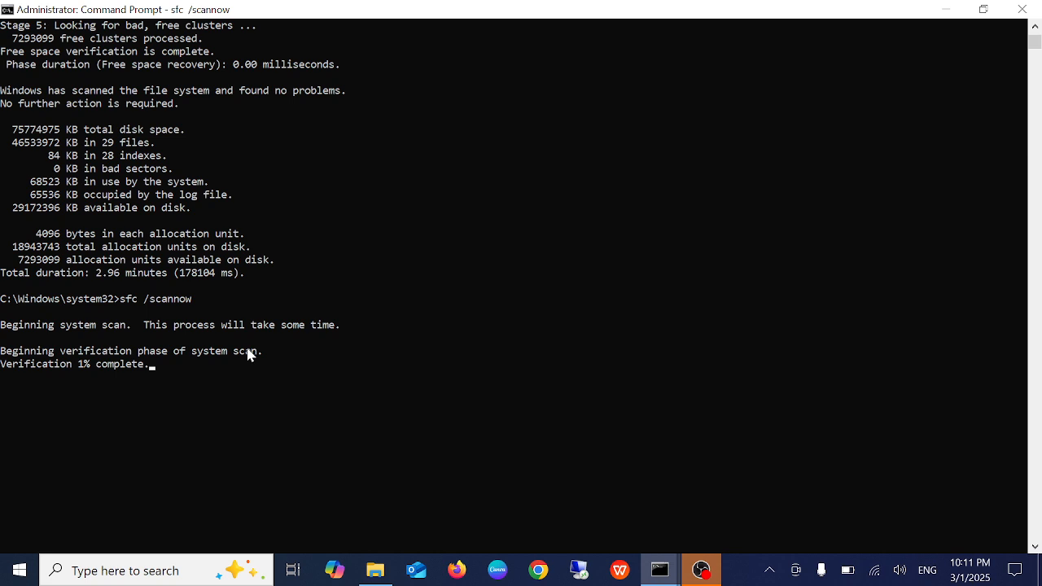
pyautogui.moveTo(196, 315)
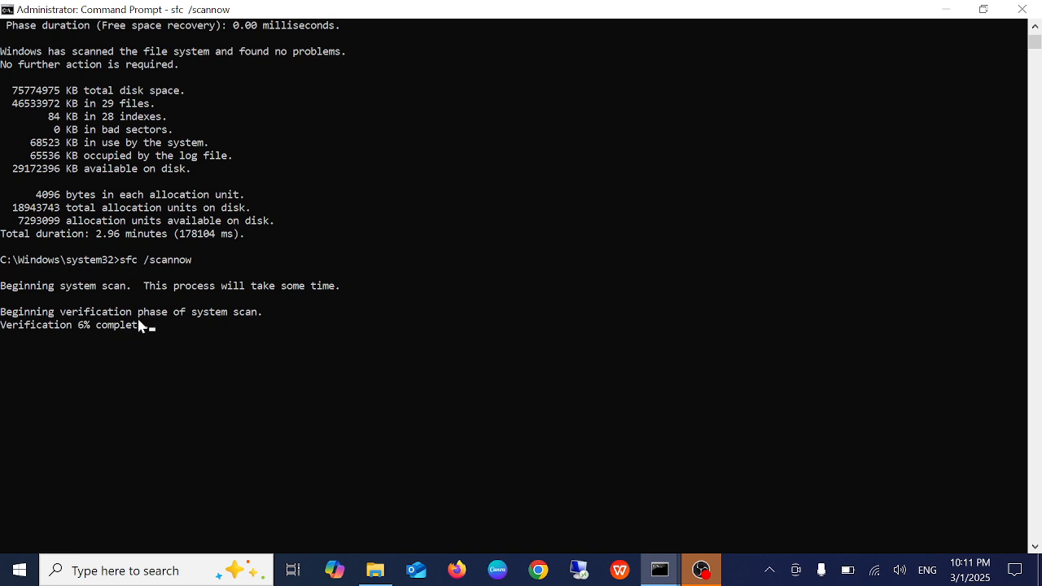
pyautogui.click(375, 570)
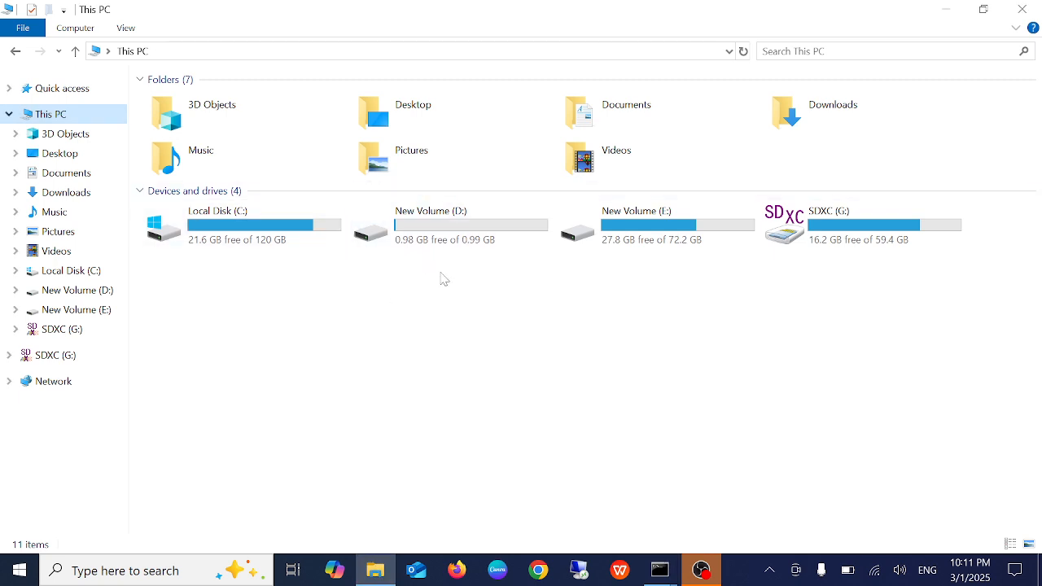
pyautogui.moveTo(466, 267)
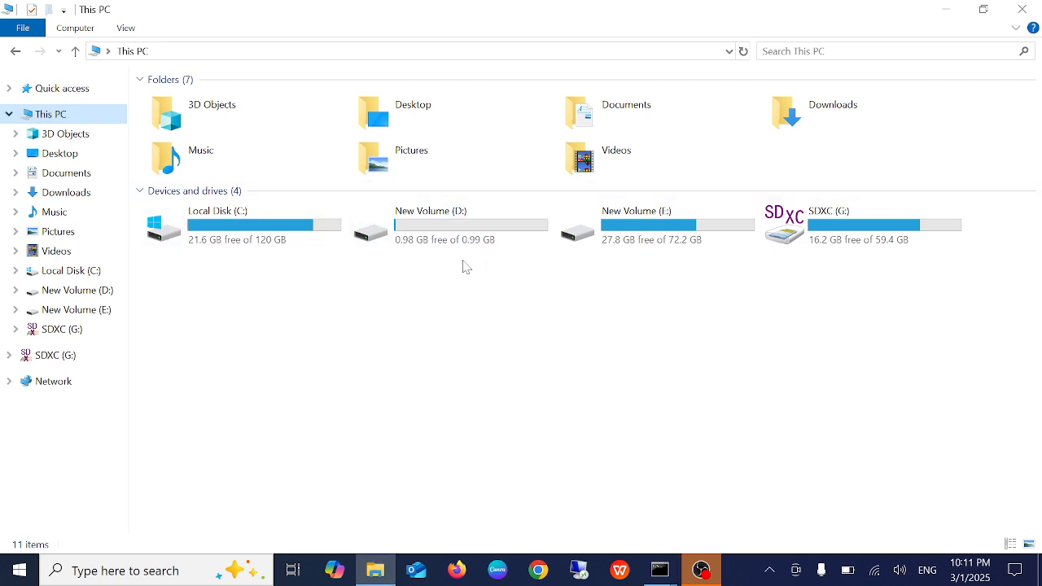
pyautogui.click(448, 225)
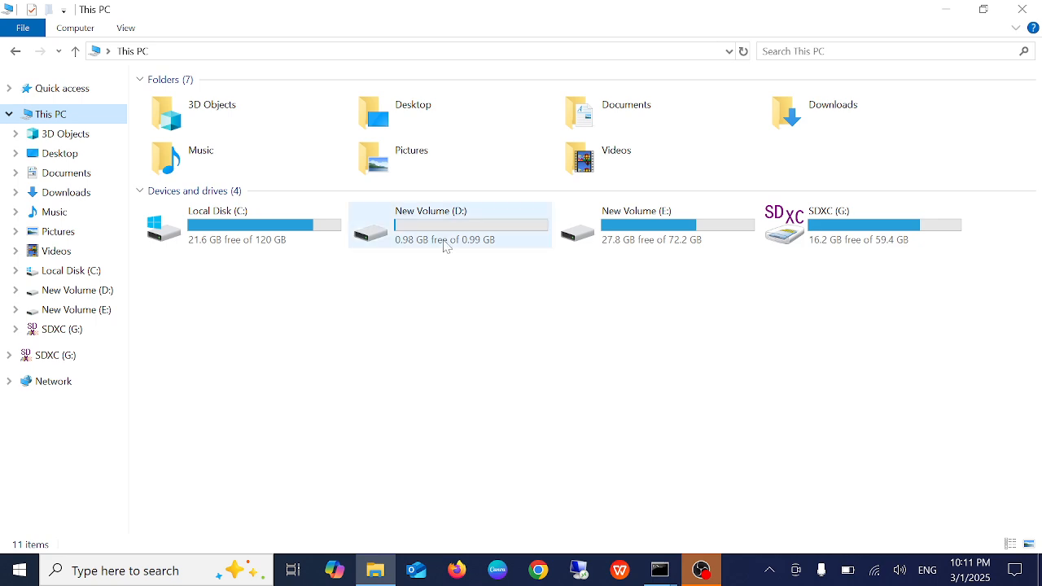
pyautogui.moveTo(443, 221)
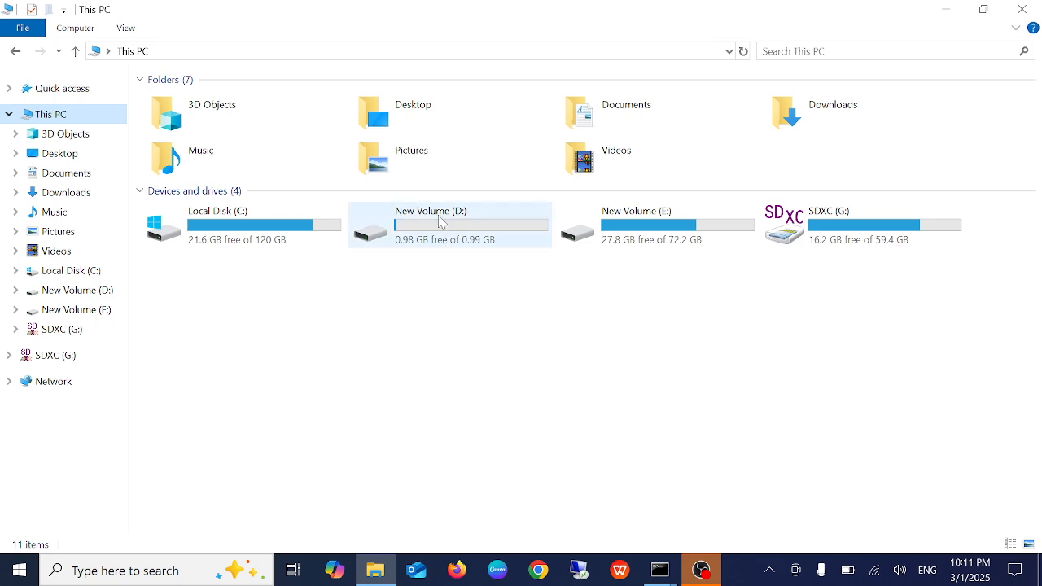
pyautogui.moveTo(485, 238)
pyautogui.write('devi')
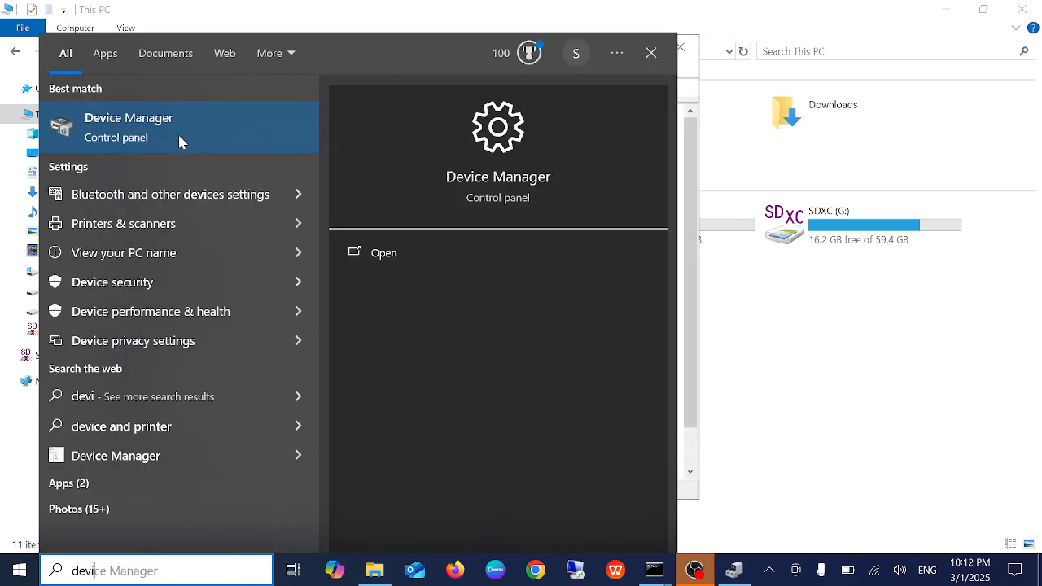
# Launch Device Manager, expand Disk drives and select the SDXC Card.
pyautogui.click(130, 127)
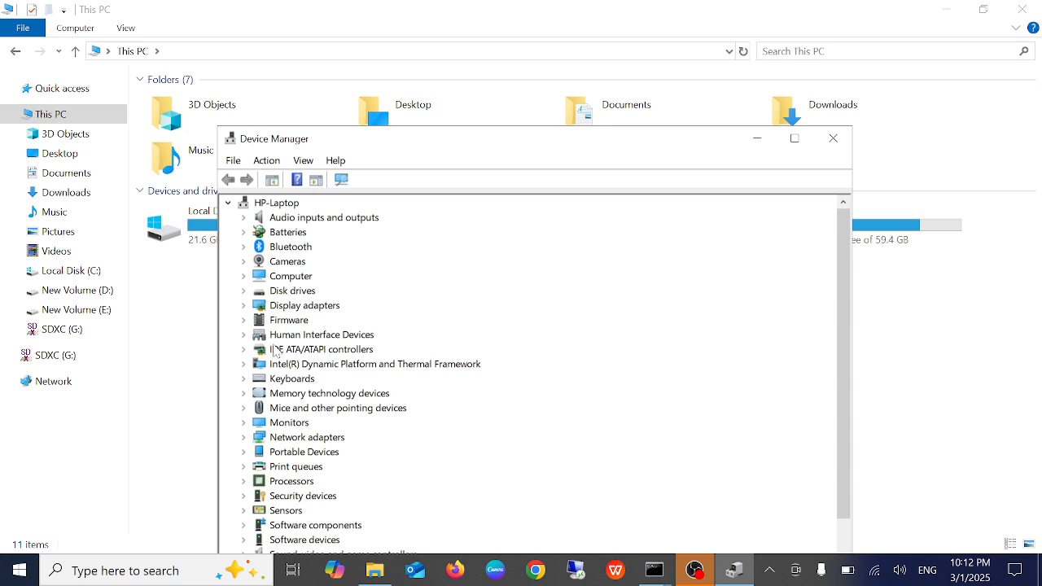
pyautogui.moveTo(293, 302)
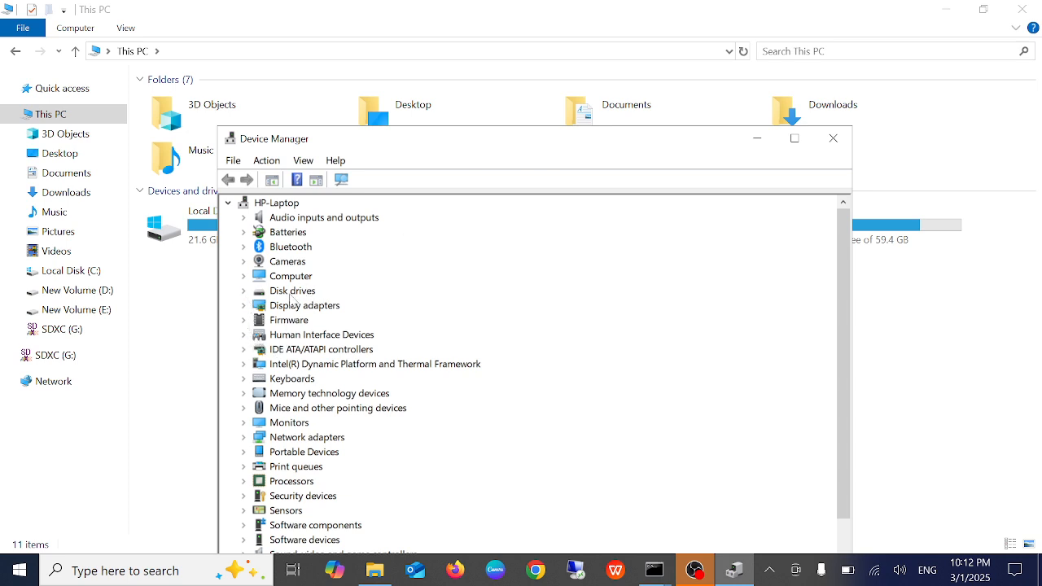
pyautogui.click(244, 290)
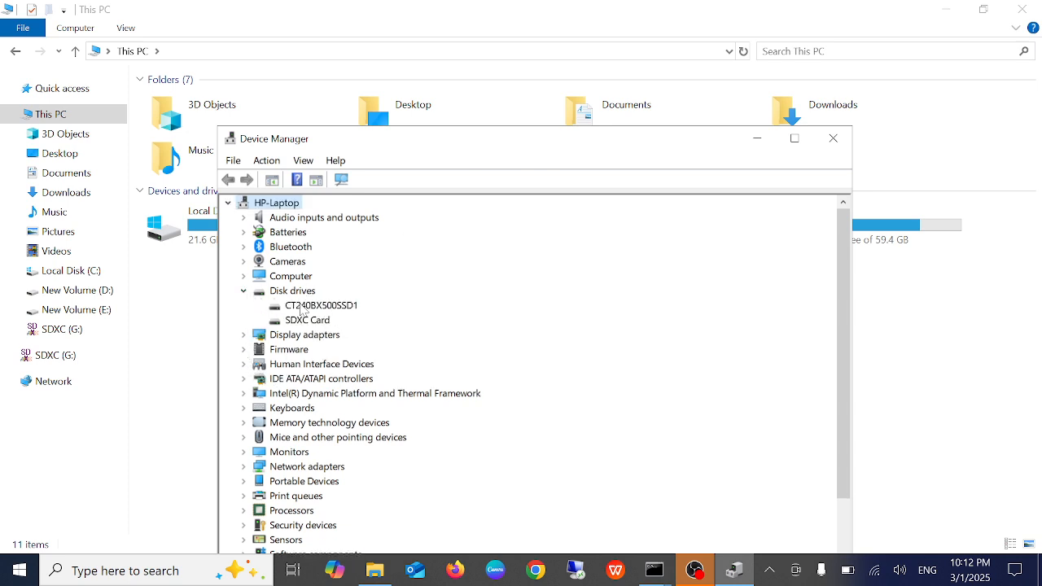
pyautogui.click(308, 319)
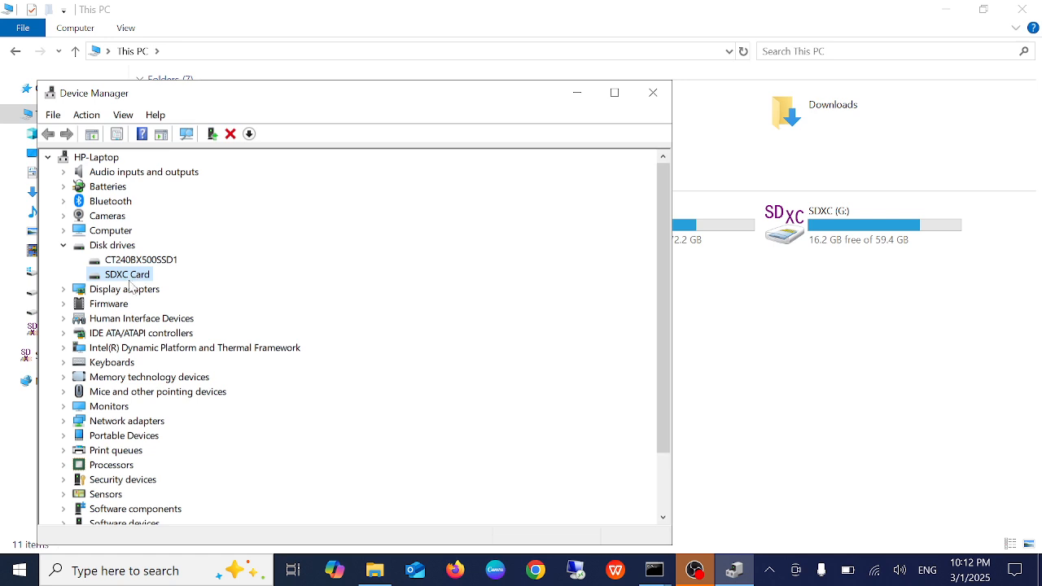
pyautogui.rightClick(127, 274)
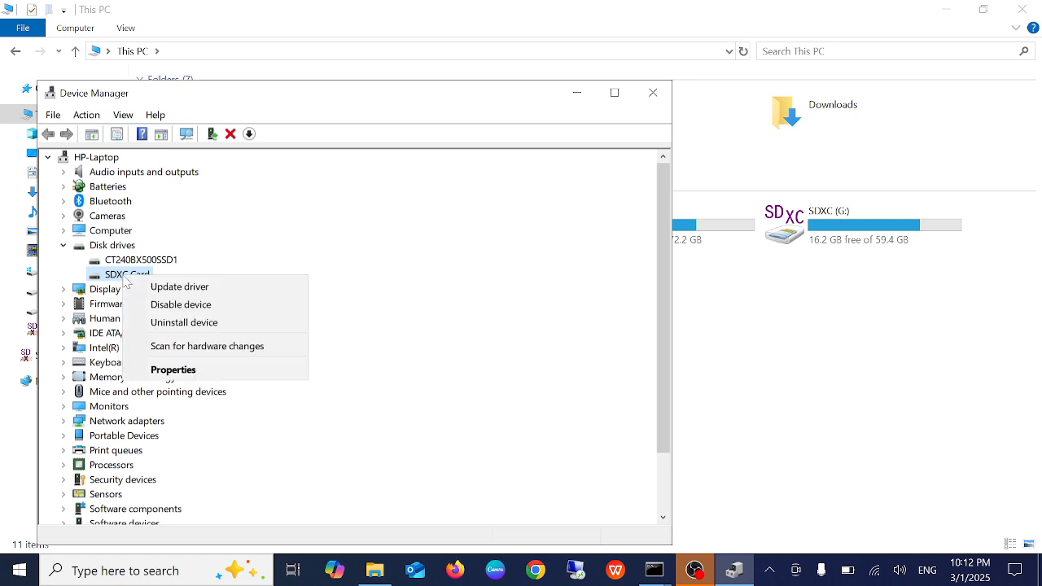
pyautogui.click(179, 304)
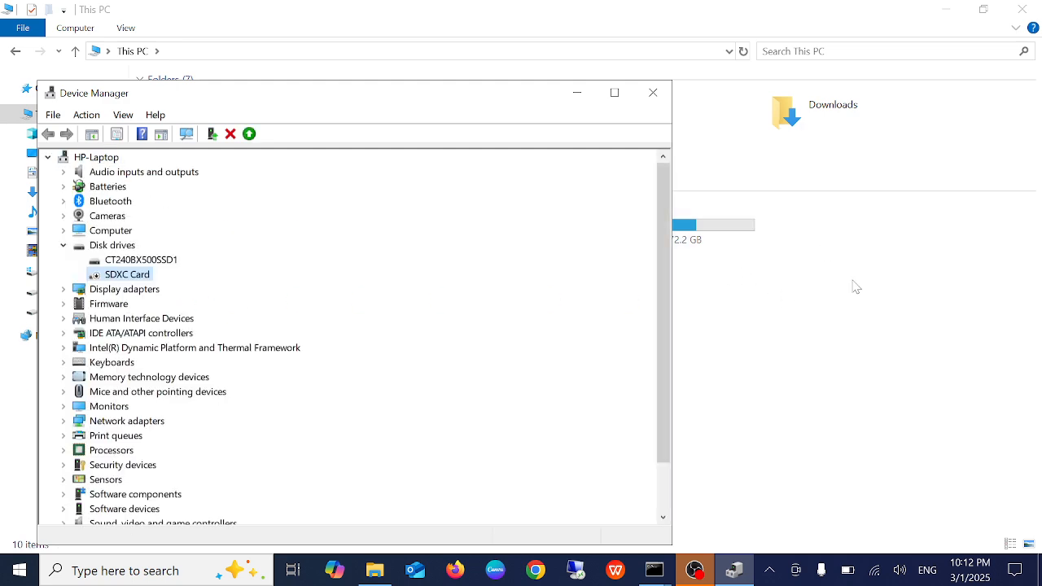
pyautogui.rightClick(127, 273)
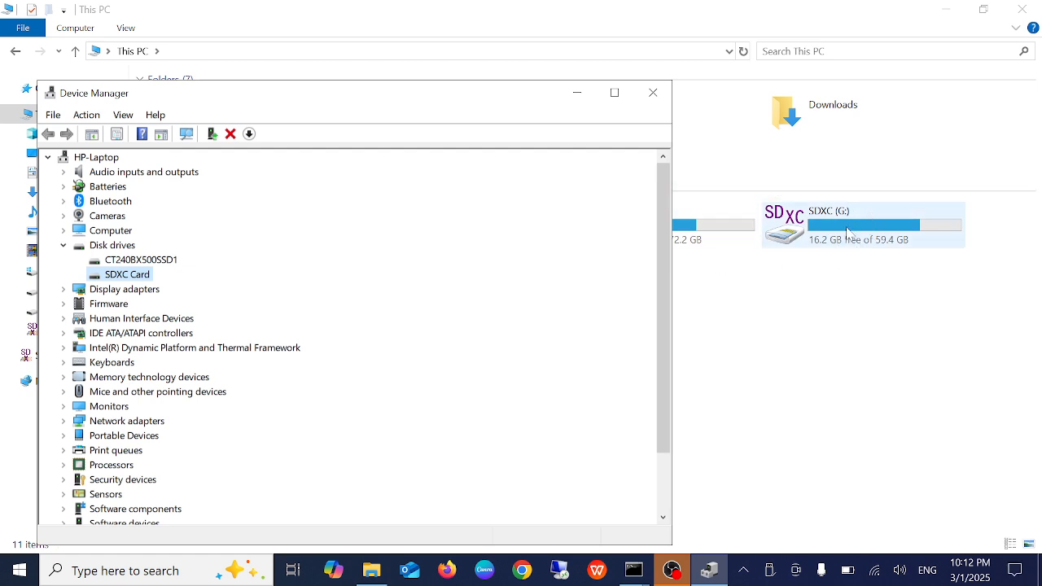
# Uninstall the SDXC Card device and confirm its removal.
pyautogui.rightClick(127, 274)
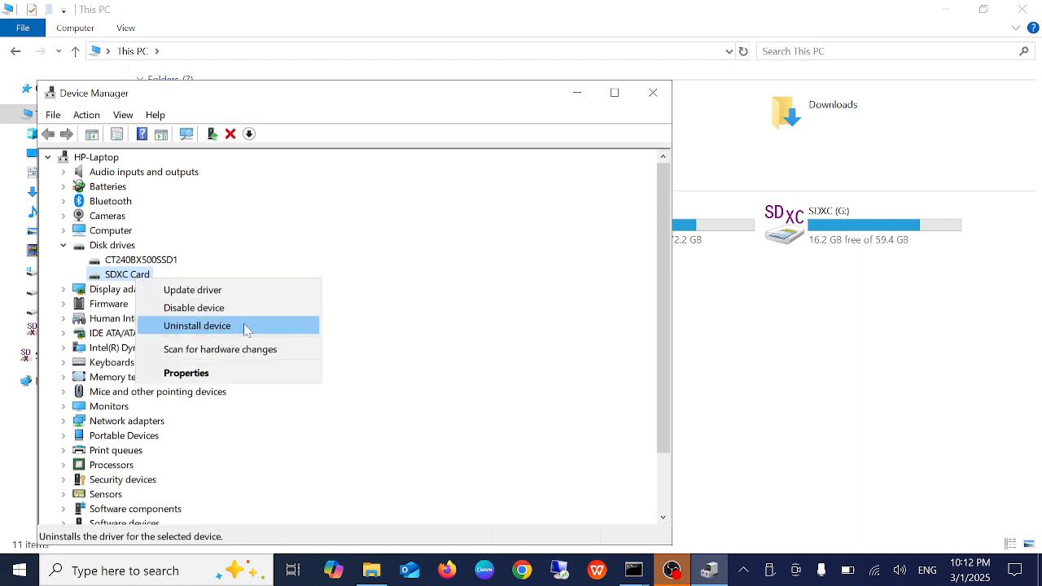
pyautogui.moveTo(235, 332)
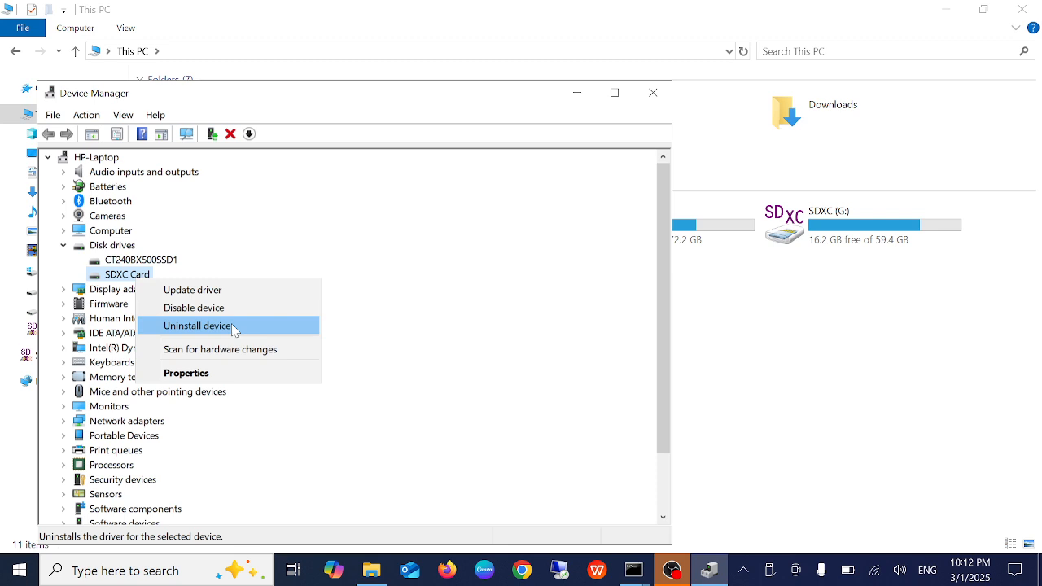
pyautogui.click(198, 325)
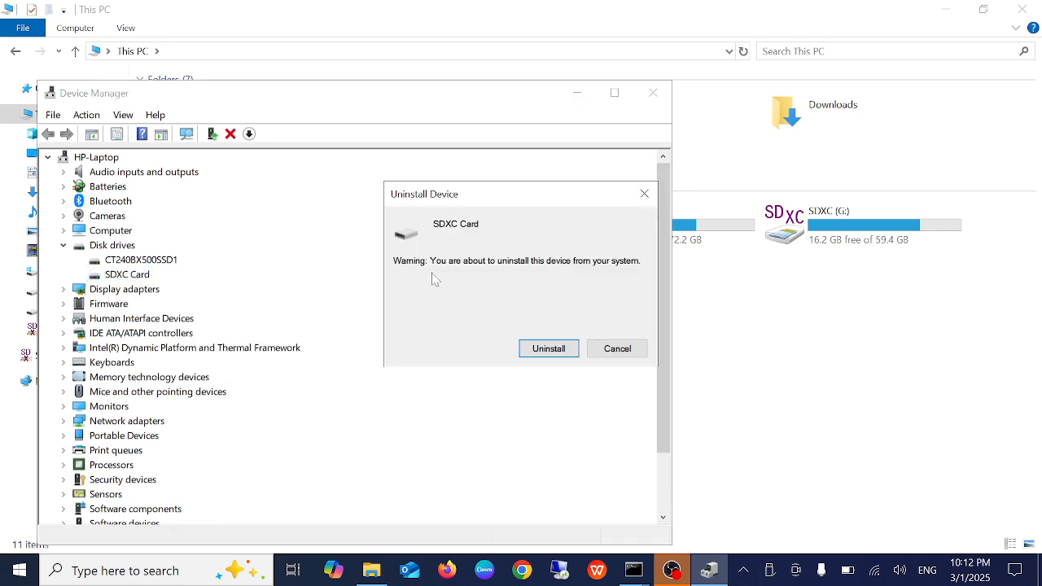
pyautogui.click(547, 349)
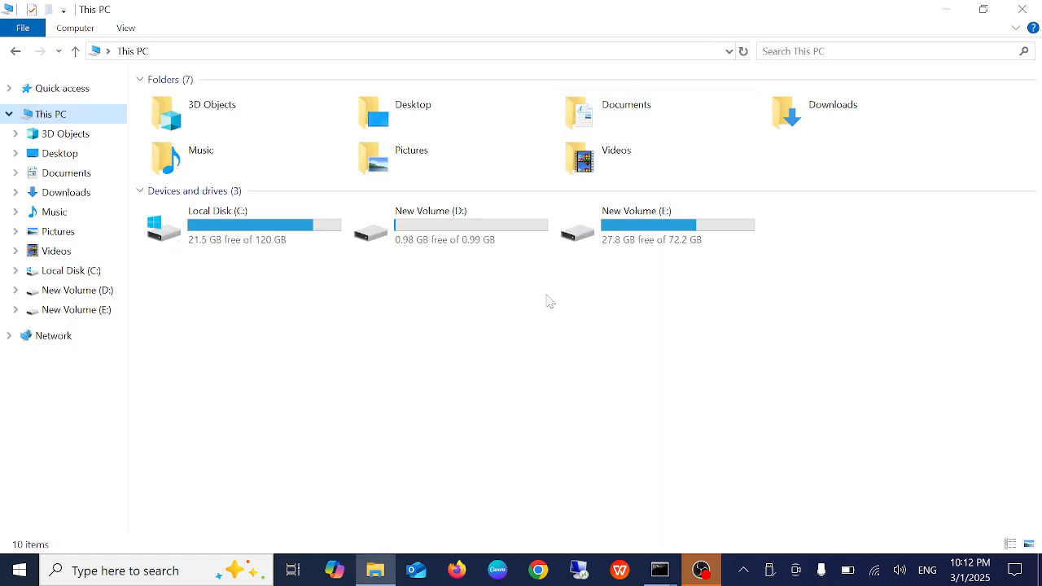
pyautogui.moveTo(606, 295)
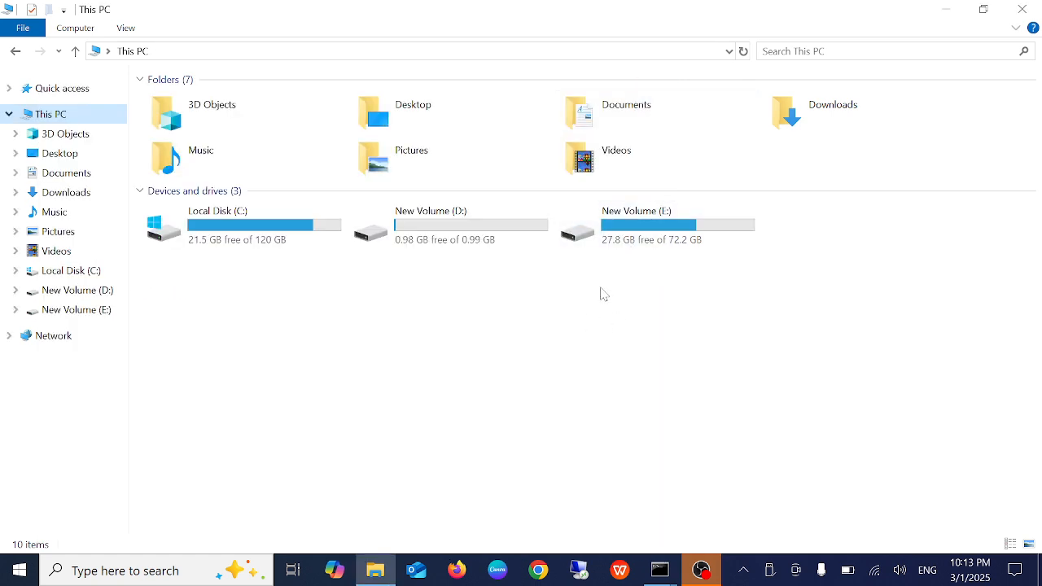
pyautogui.moveTo(534, 319)
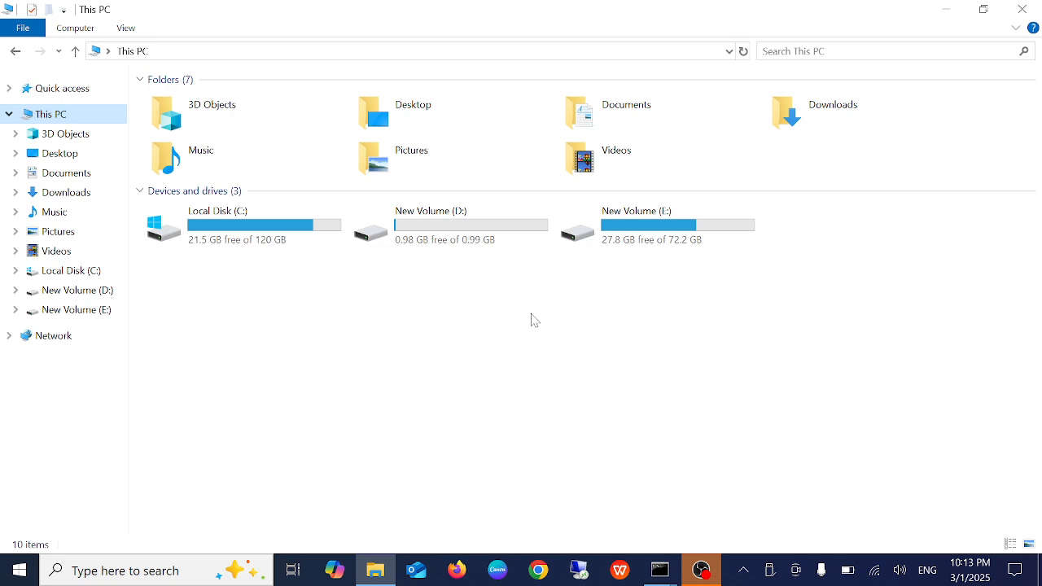
pyautogui.moveTo(419, 292)
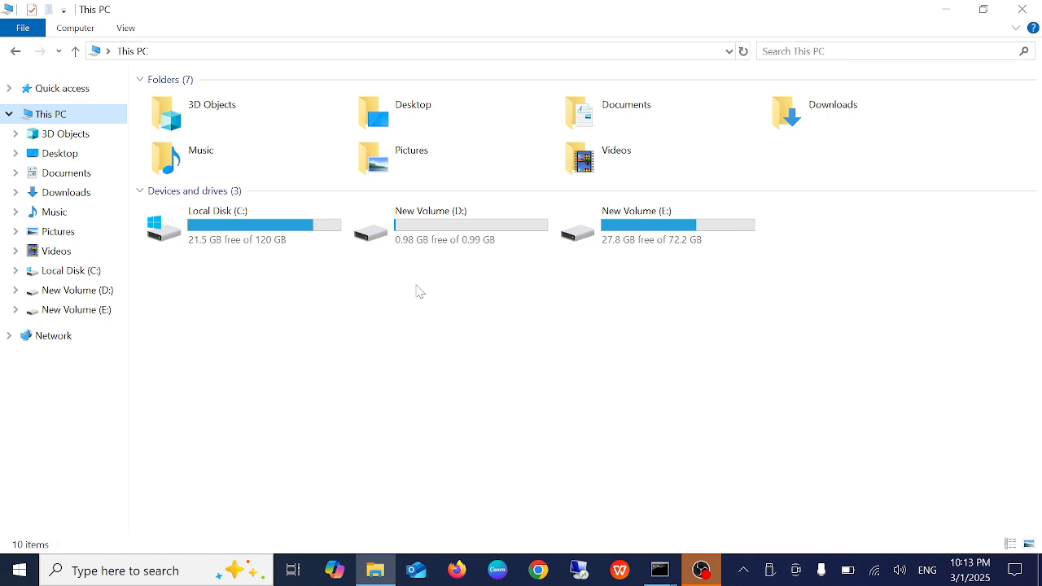
pyautogui.moveTo(1024, 9)
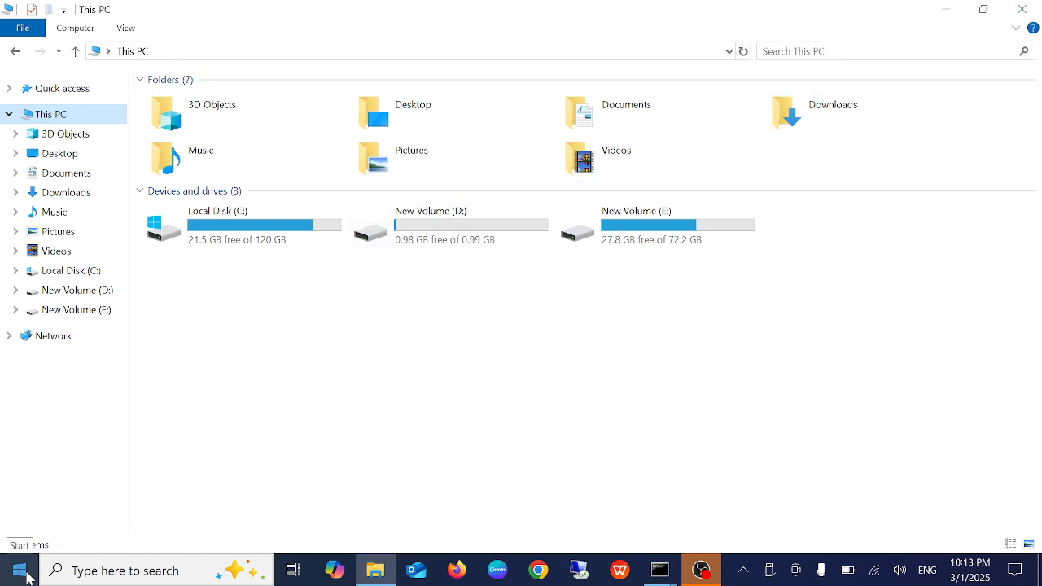
# Bring up the Start button's admin tools menu to launch Disk Management.
pyautogui.rightClick(19, 570)
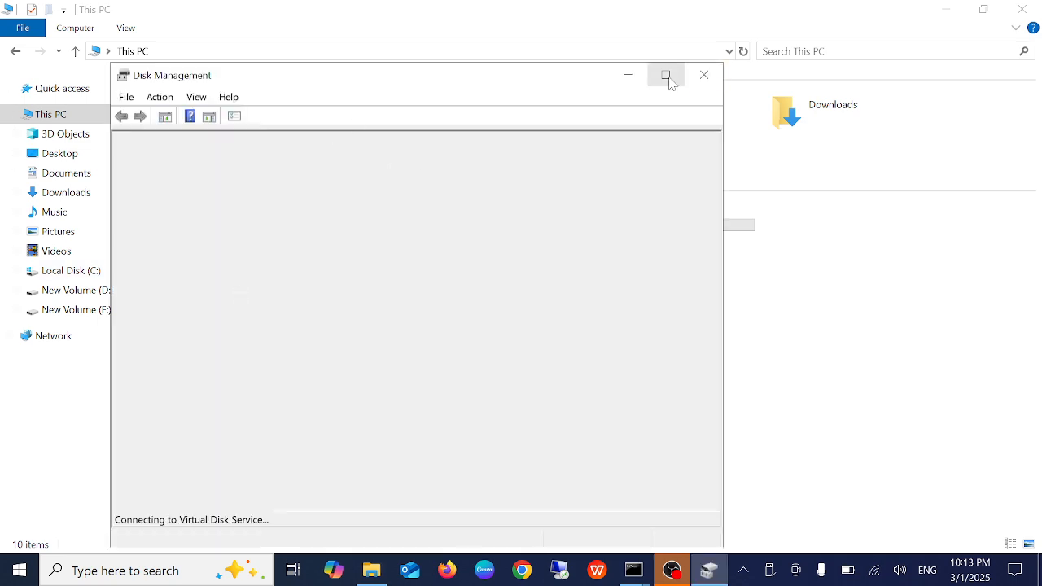
# Maximize Disk Management and begin changing New Volume (D:)'s letter to H:.
pyautogui.click(665, 75)
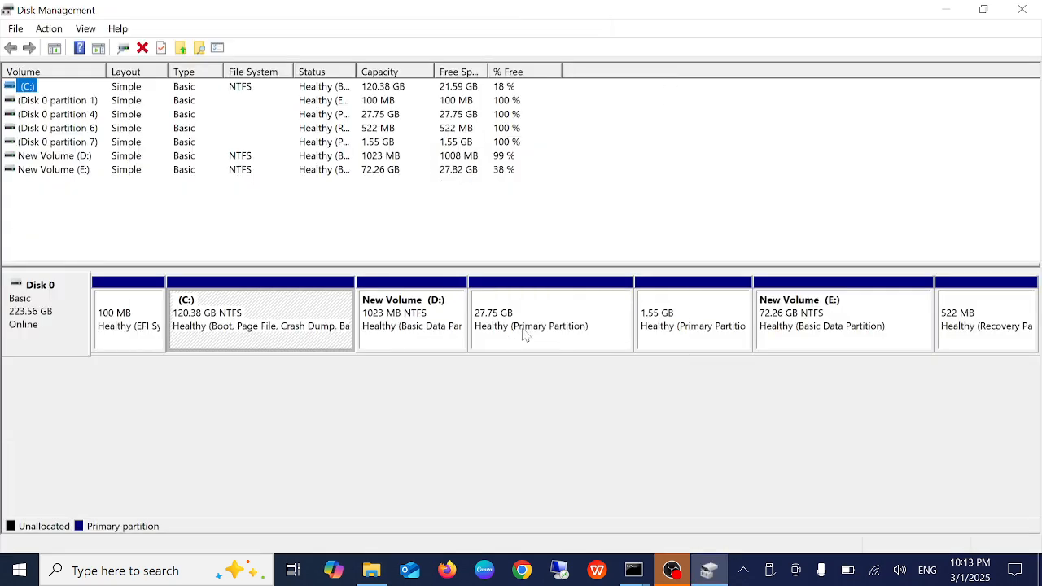
pyautogui.click(843, 317)
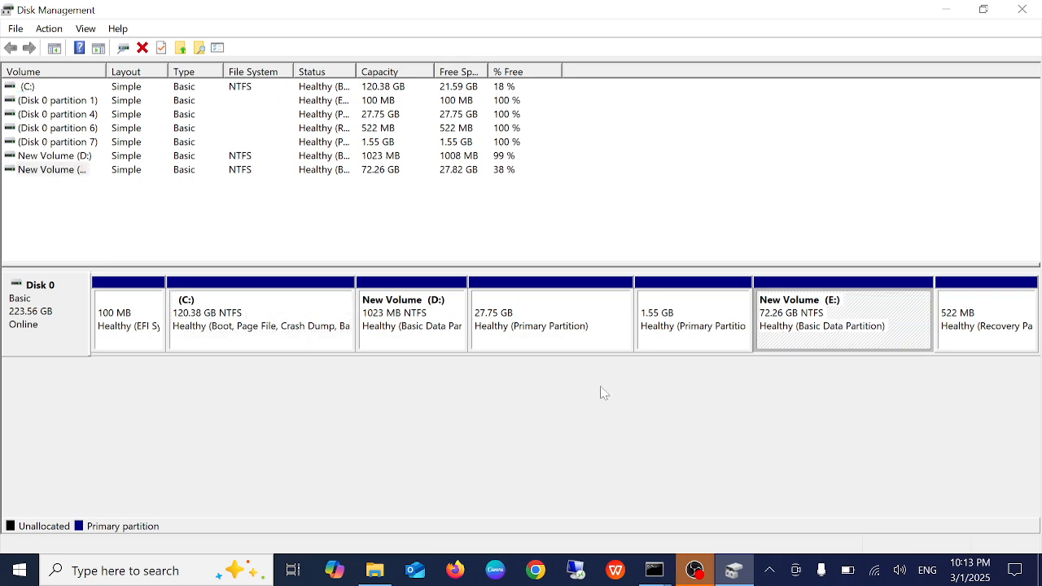
pyautogui.rightClick(410, 318)
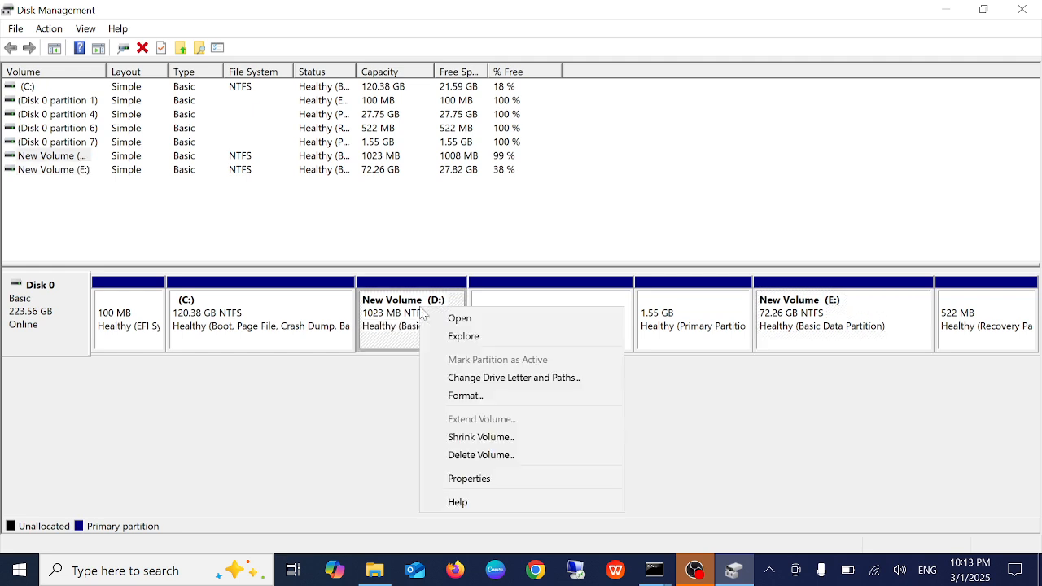
pyautogui.click(515, 378)
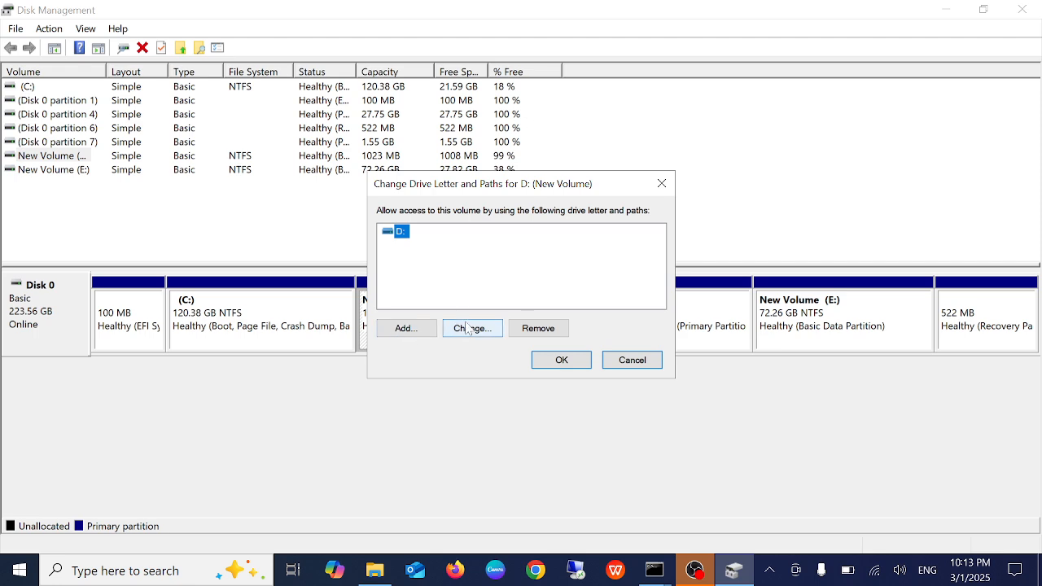
pyautogui.click(472, 329)
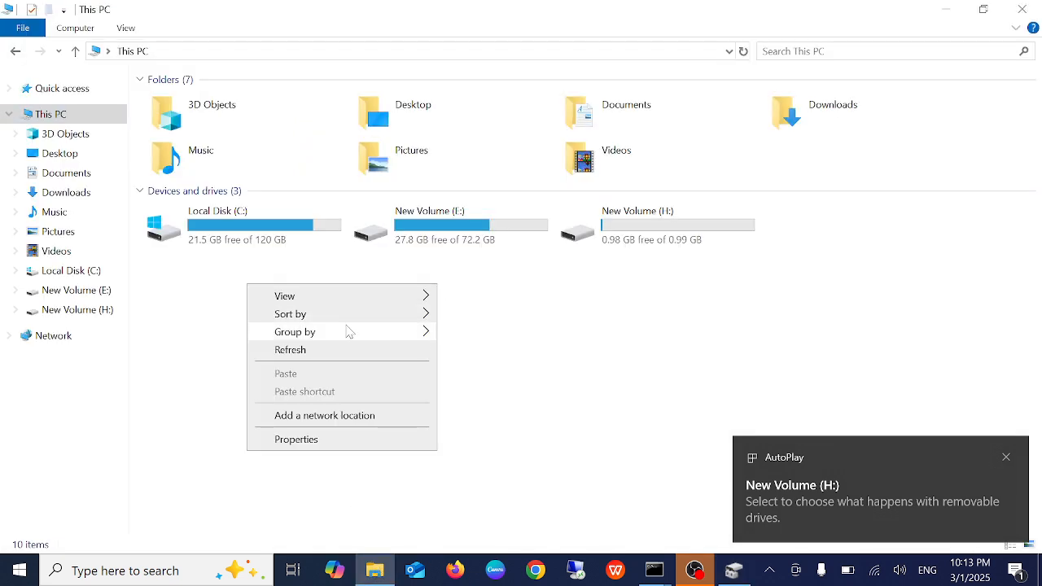
# Refresh This PC so New Volume (H:) appears with 0.98 GB free.
pyautogui.click(676, 224)
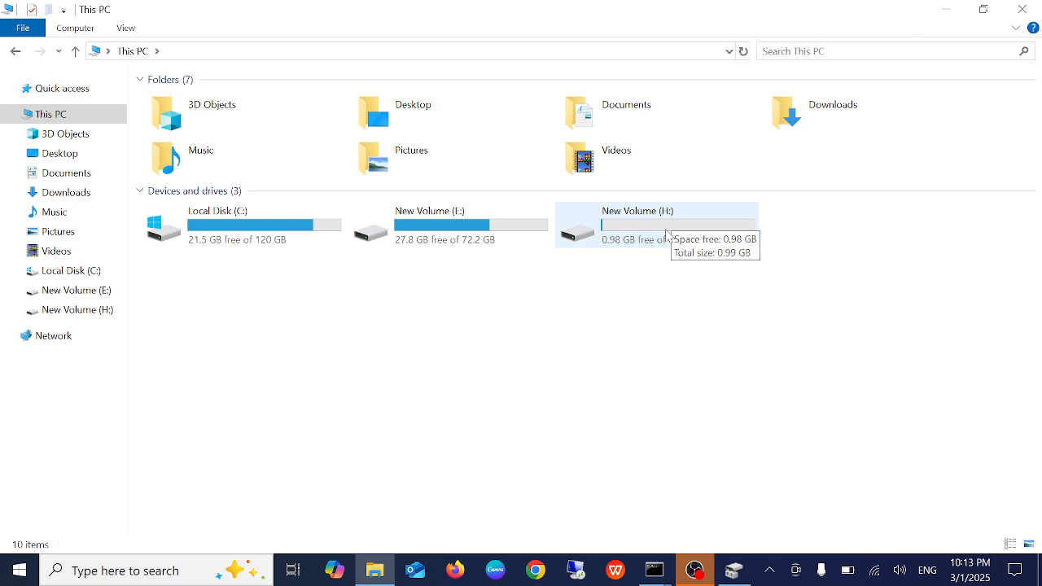
pyautogui.moveTo(704, 225)
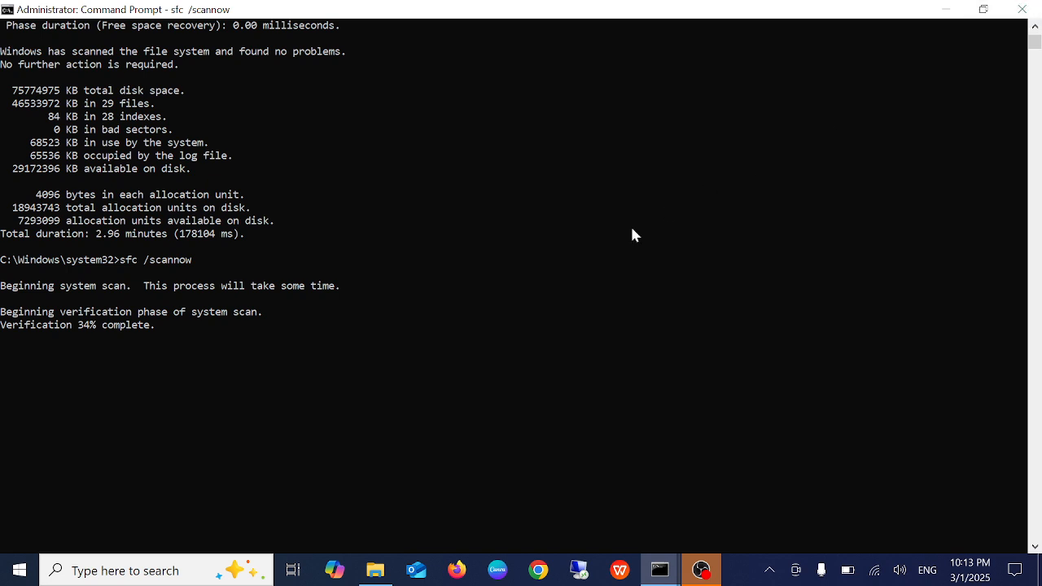
pyautogui.moveTo(525, 368)
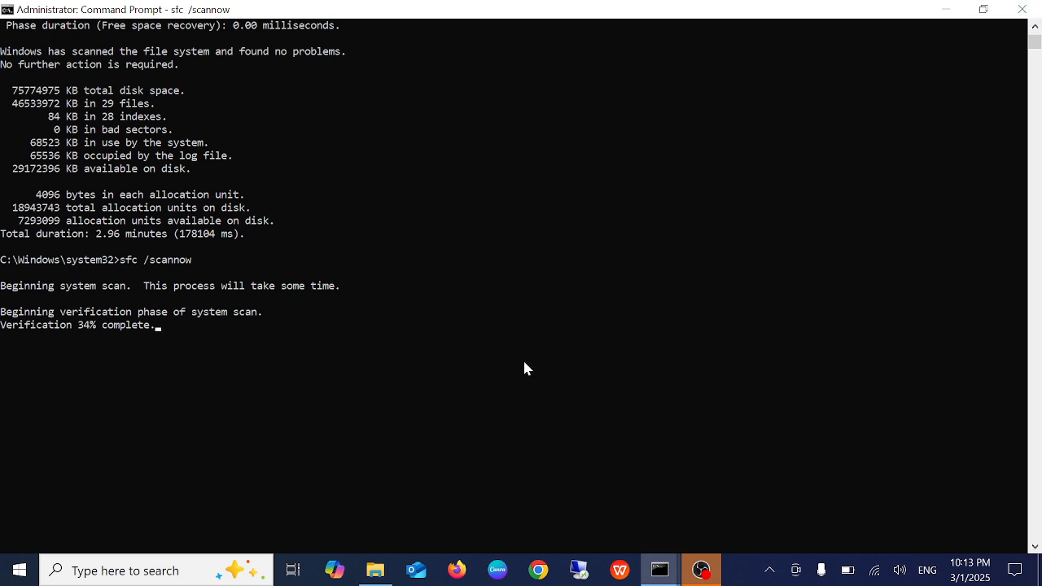
pyautogui.moveTo(83, 502)
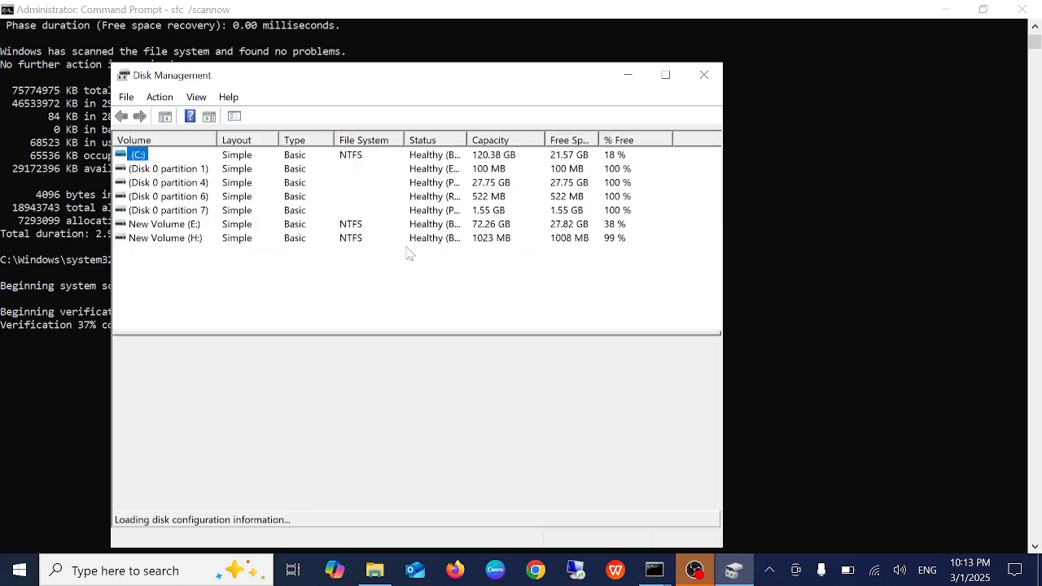
# Maximize Disk Management and review the actions for the healthy 1023 MB NTFS New Volume (H:).
pyautogui.click(664, 75)
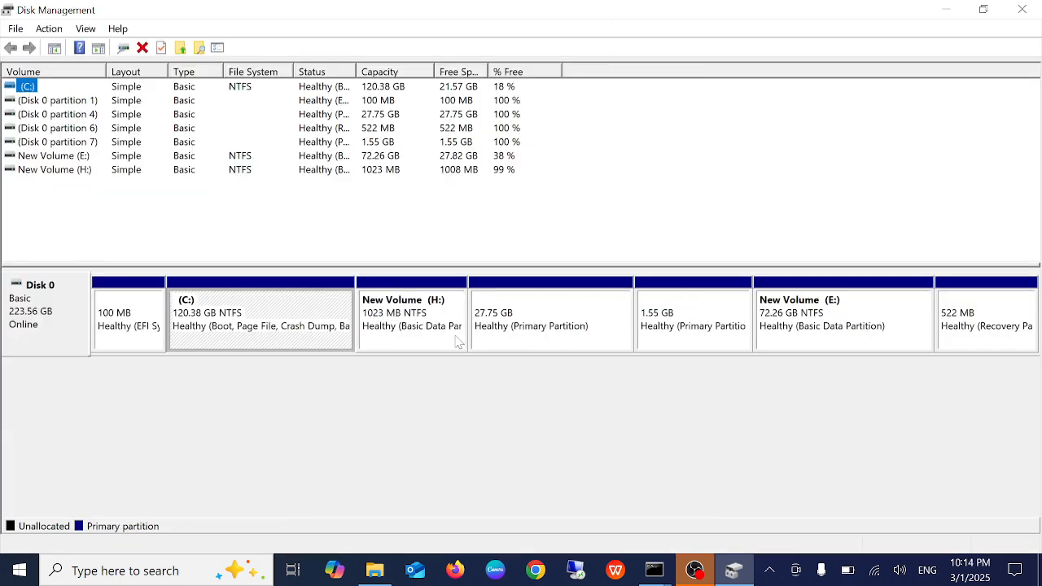
pyautogui.rightClick(410, 318)
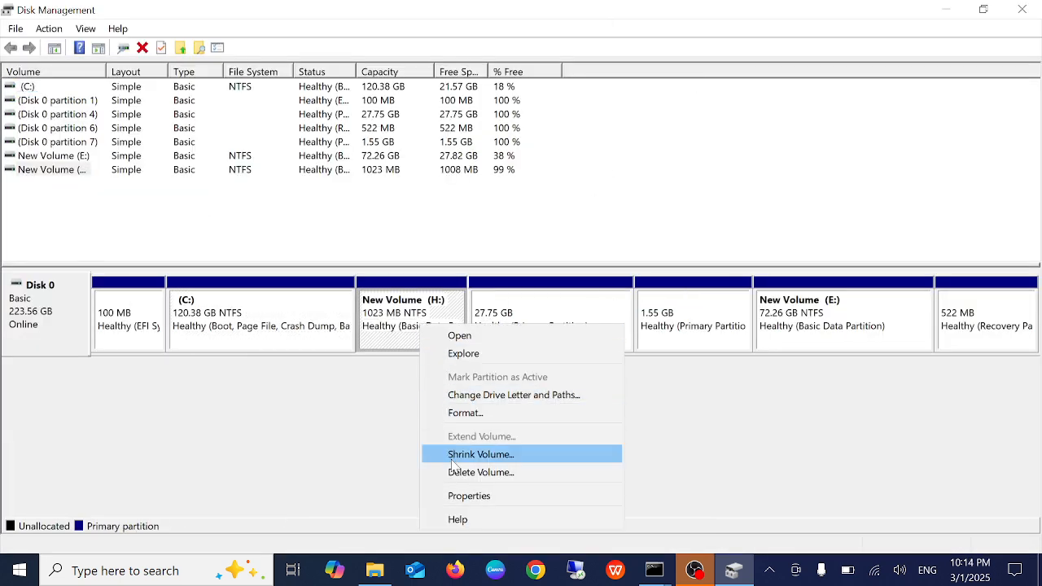
pyautogui.moveTo(491, 473)
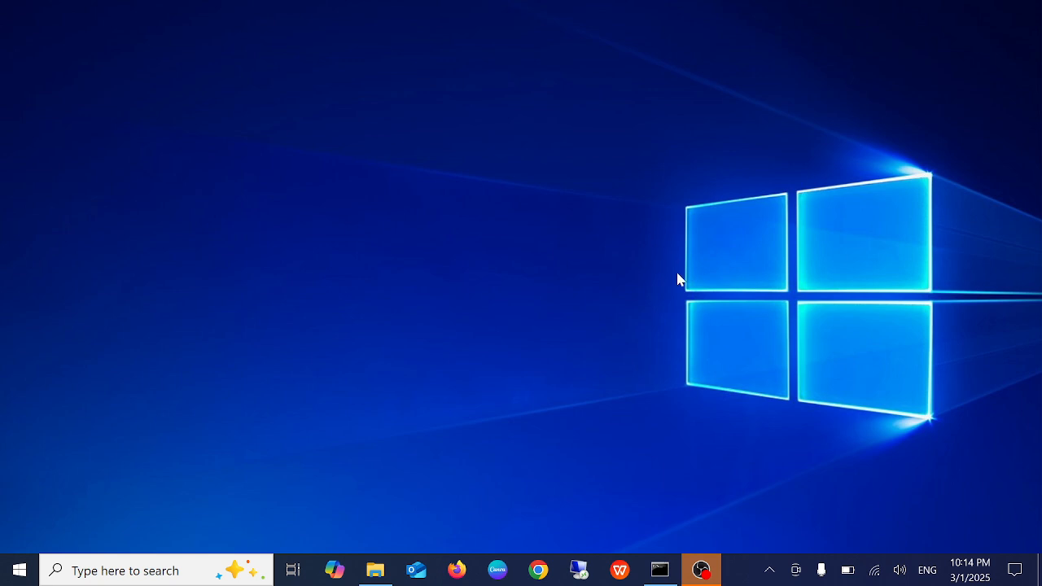
pyautogui.moveTo(684, 275)
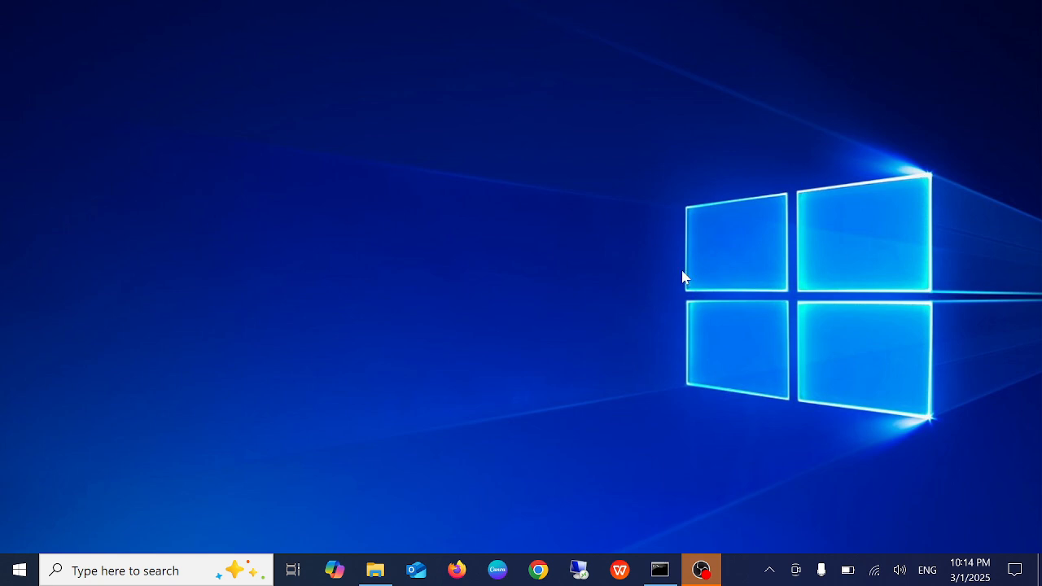